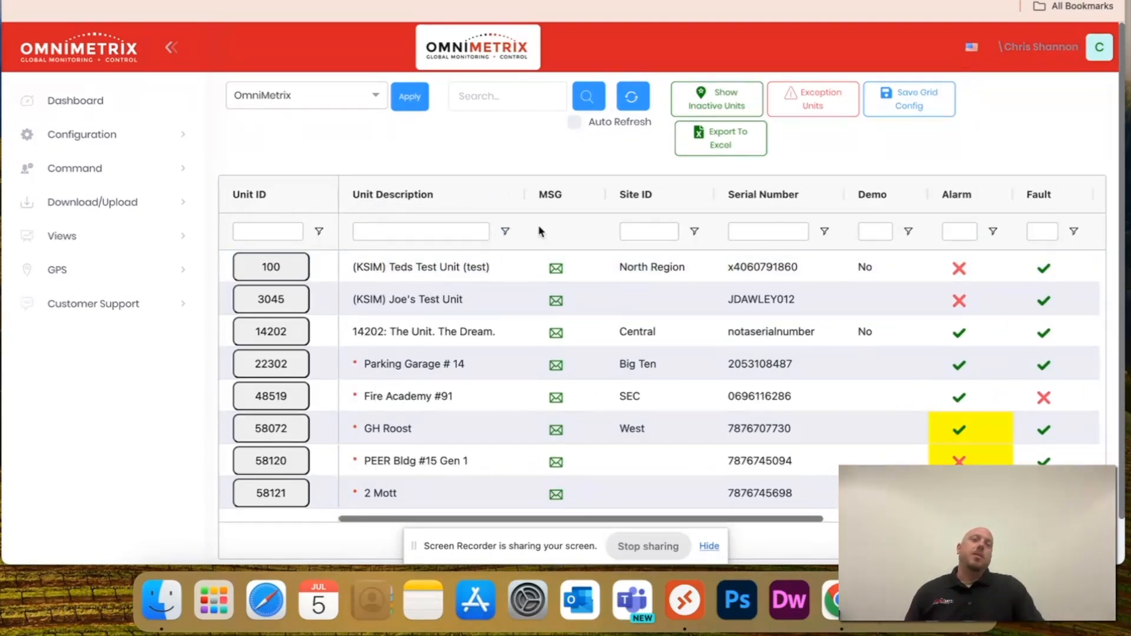
Try filtering the grid with 'Pa', 'JDA', 'NO' and 'Park', then clear the filter
scroll("right", 3)
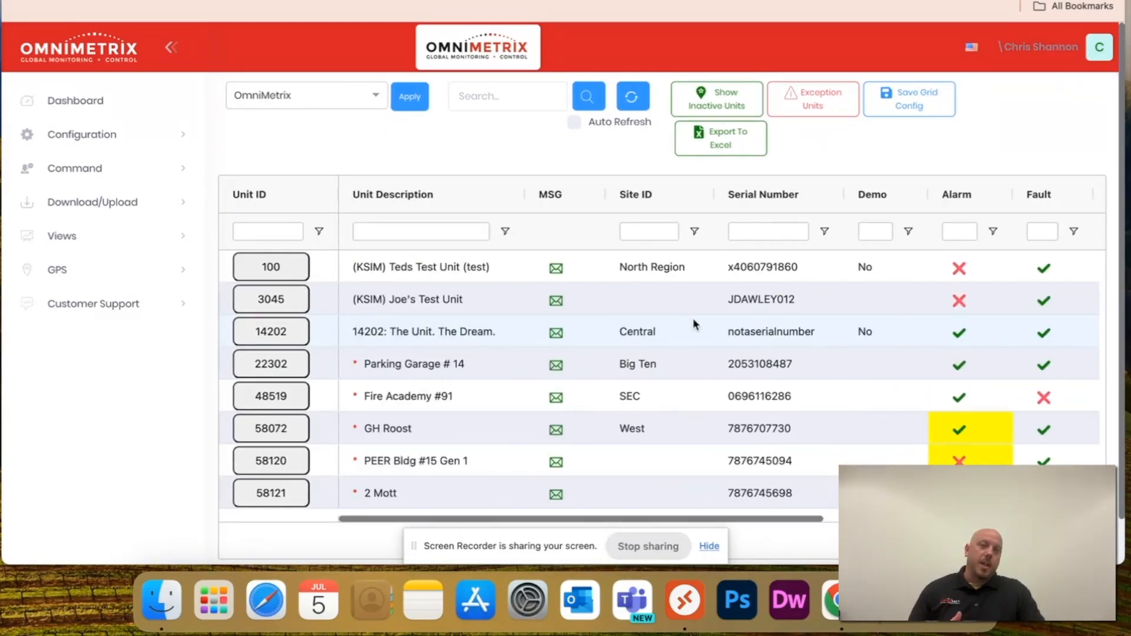
left_click(507, 96)
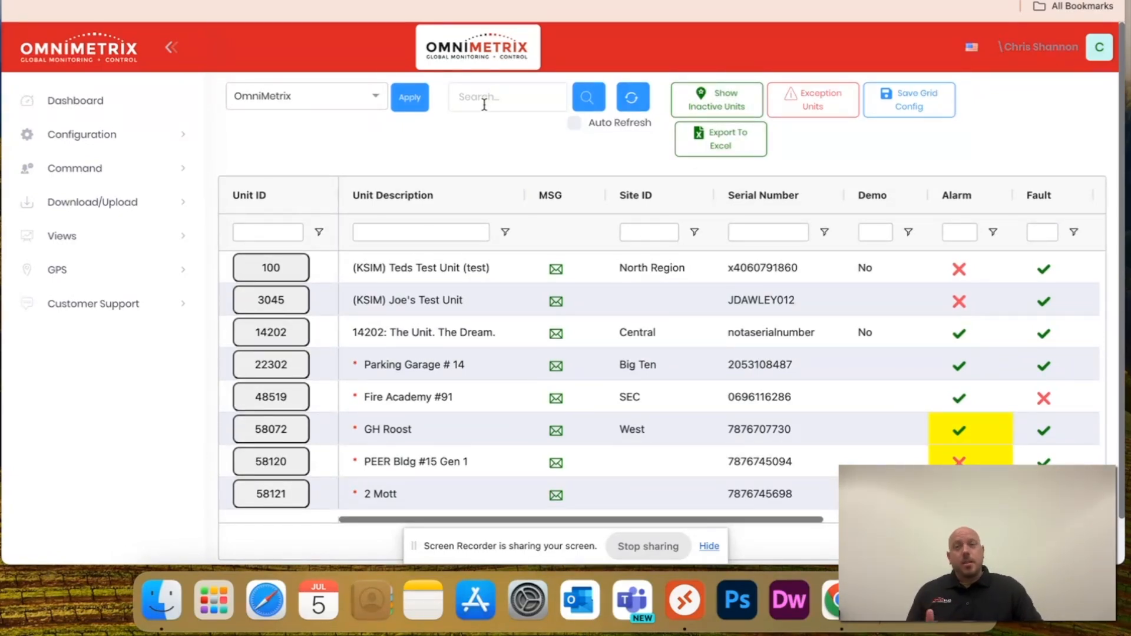
type("Pa")
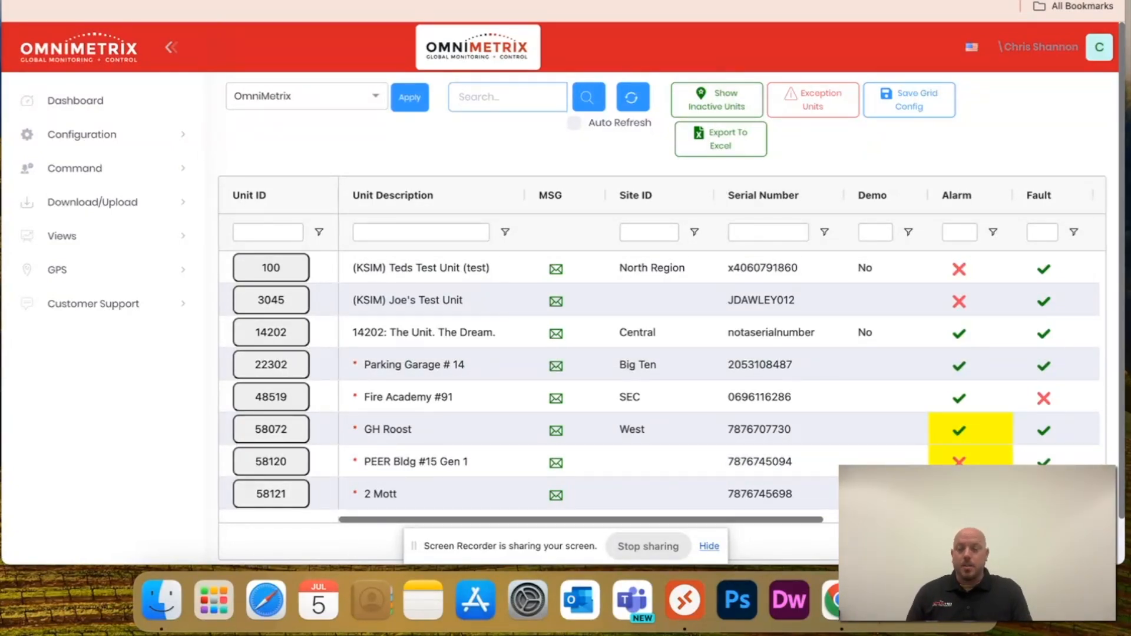
type("JDA")
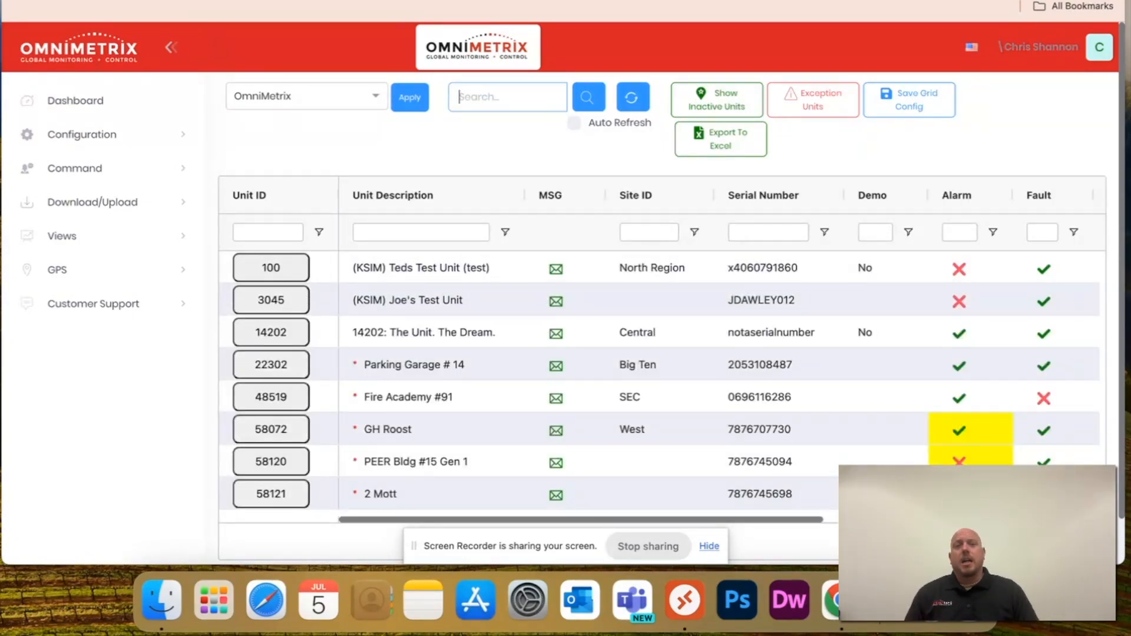
type("NO")
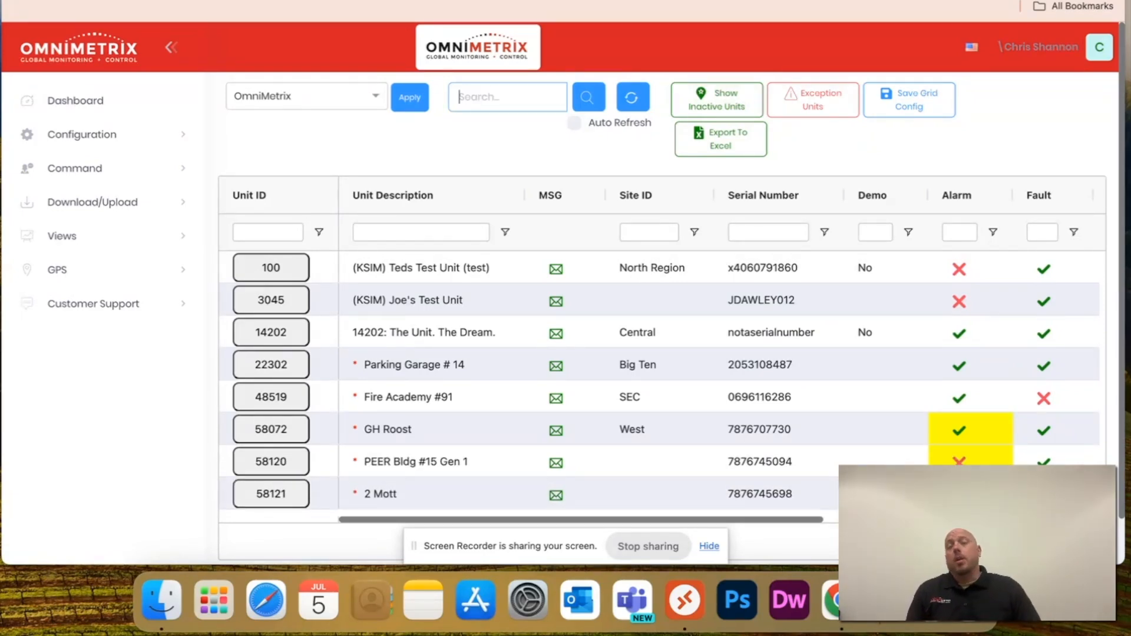
left_click(421, 232)
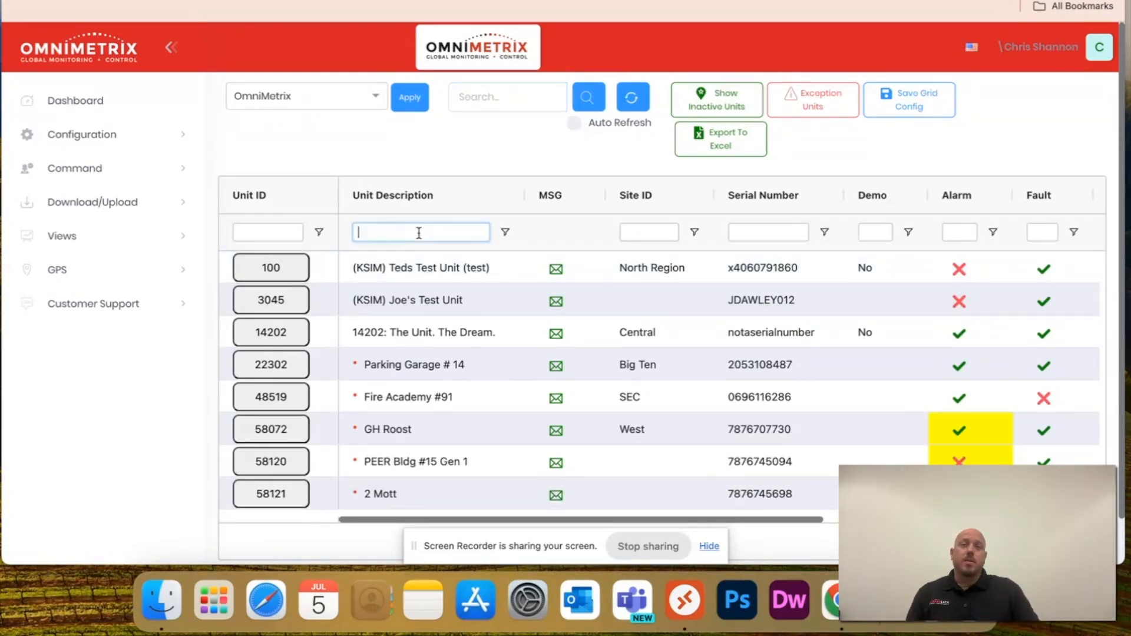
type("Park")
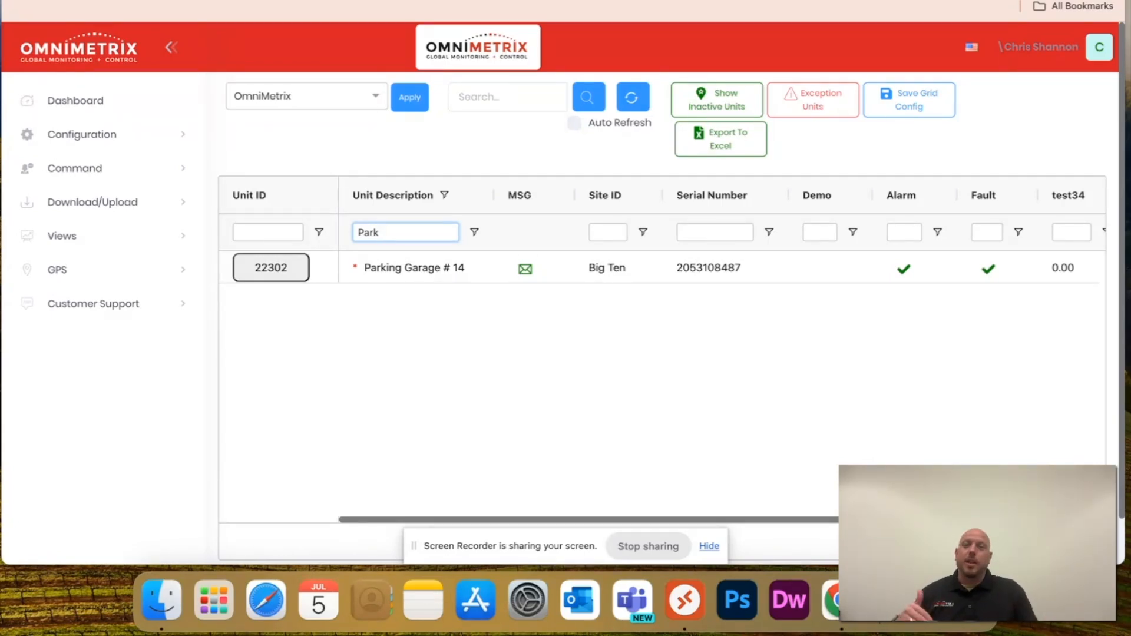
key("Backspace")
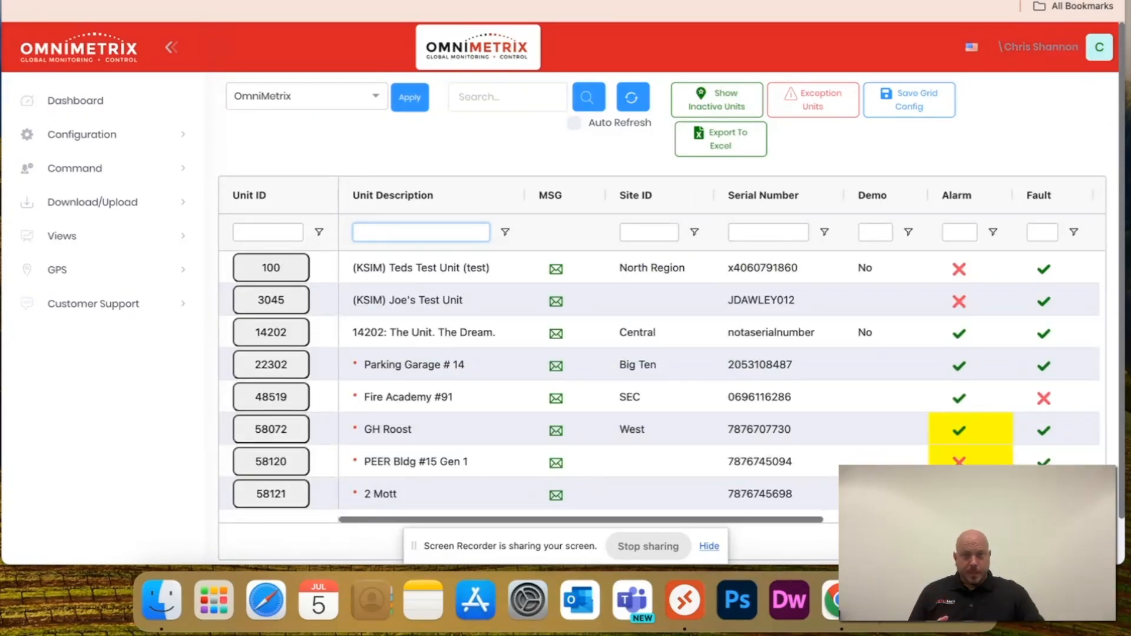
Move the Unit Description column after Demo and the Alarm column beside Unit ID
scroll("right", 3)
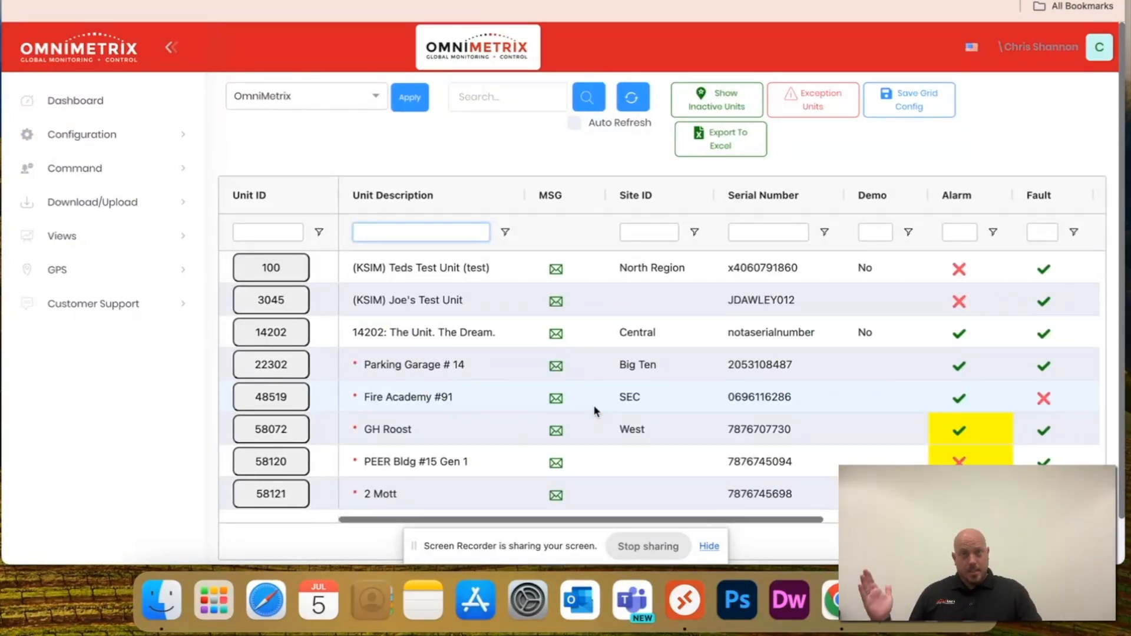
mouse_move(470, 348)
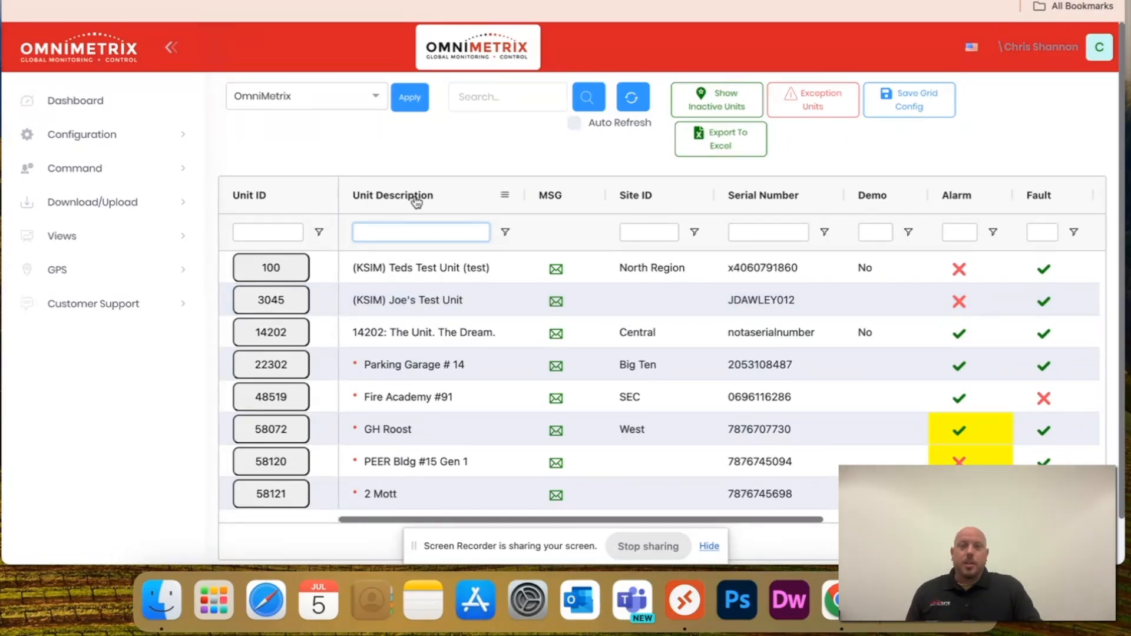
left_click_drag(393, 195, 274, 195)
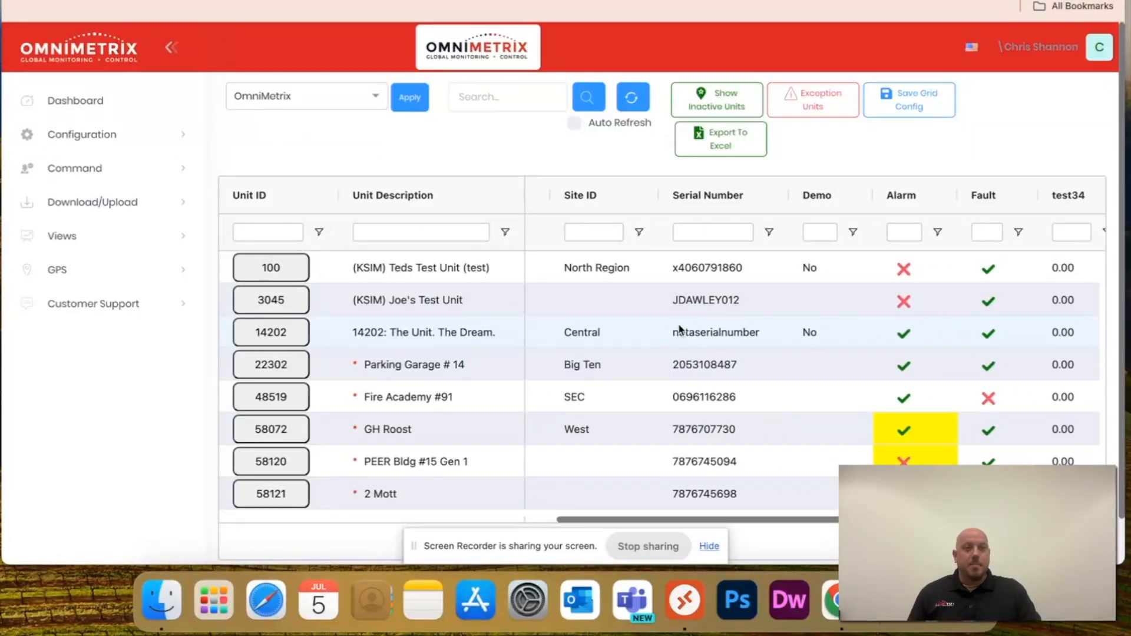
scroll("right", 3)
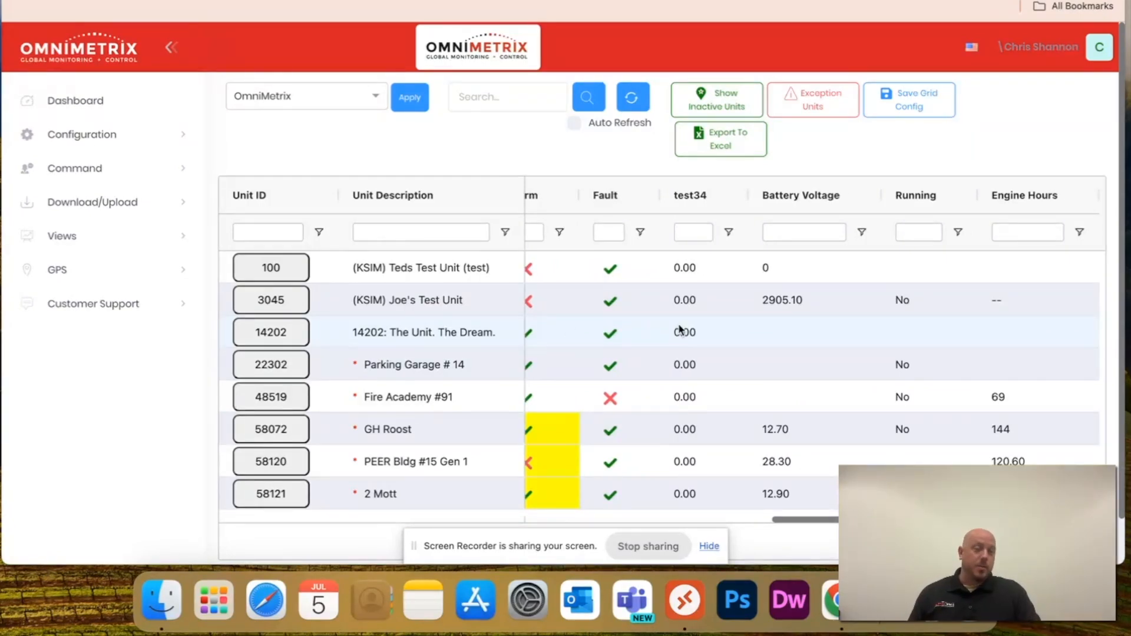
mouse_move(678, 355)
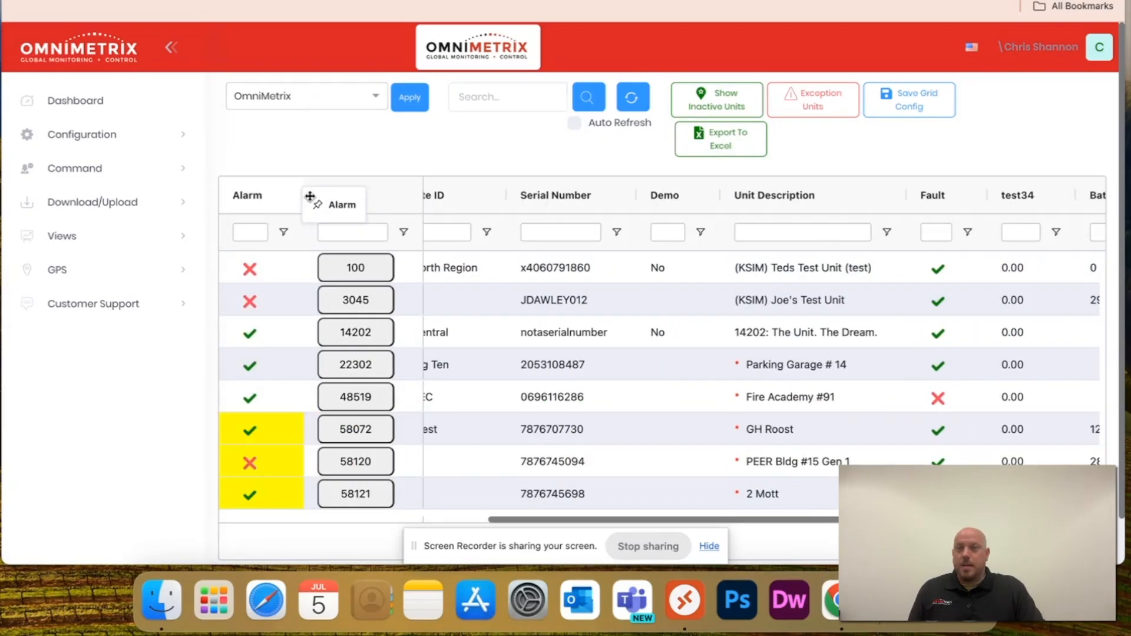
left_click_drag(353, 195, 271, 195)
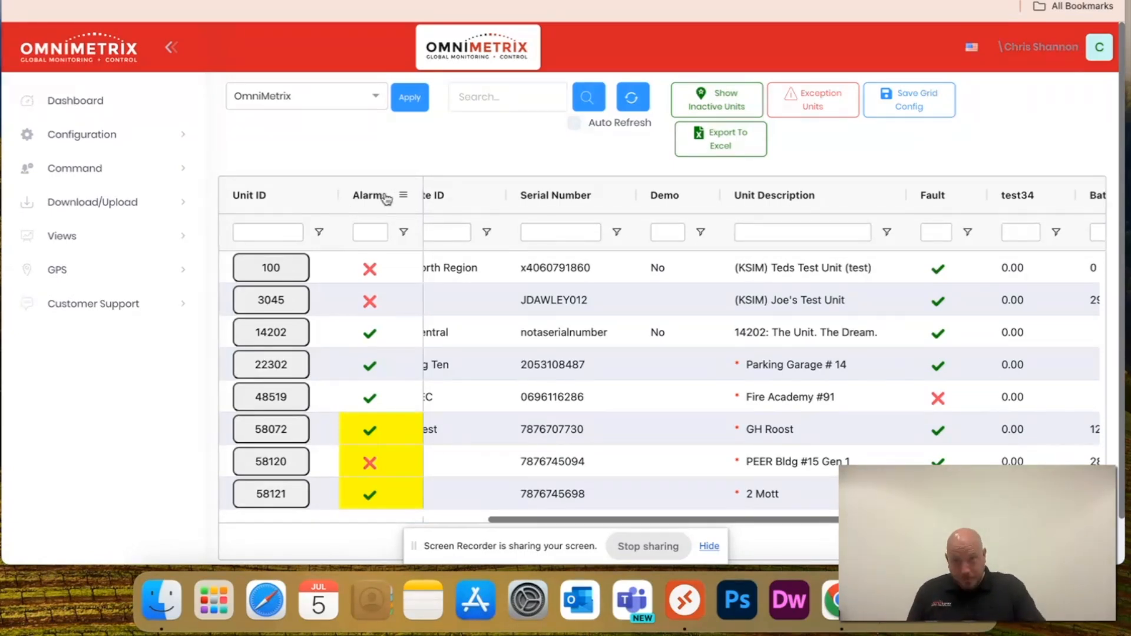
Move Alarm after Serial Number, pin Unit Description left, and open Alarm's column options
left_click_drag(372, 195, 530, 205)
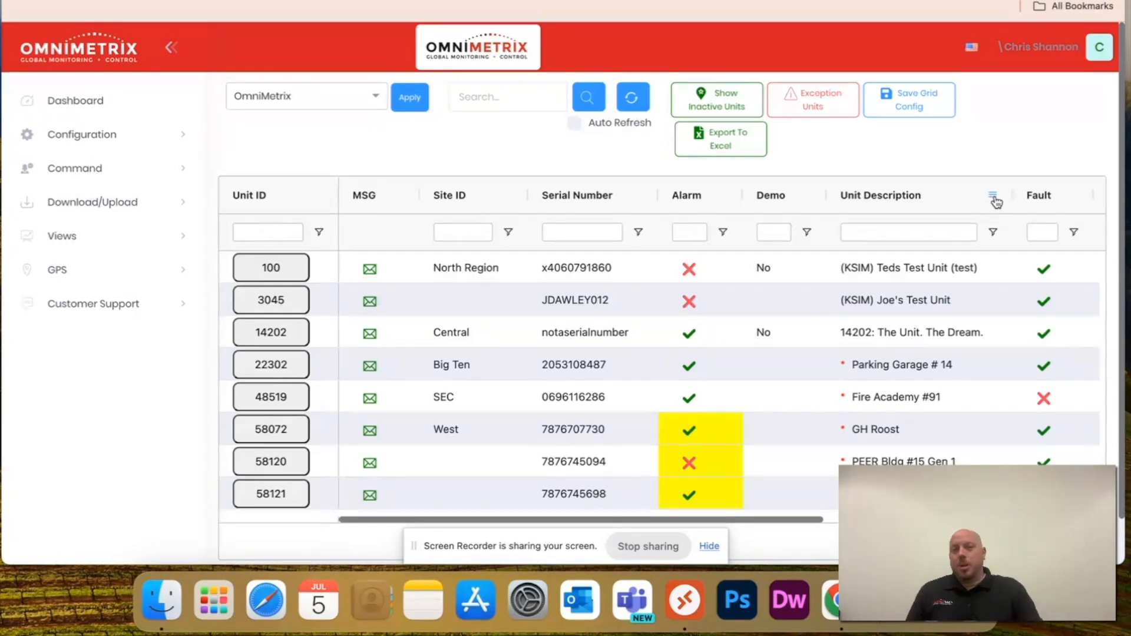
left_click(993, 193)
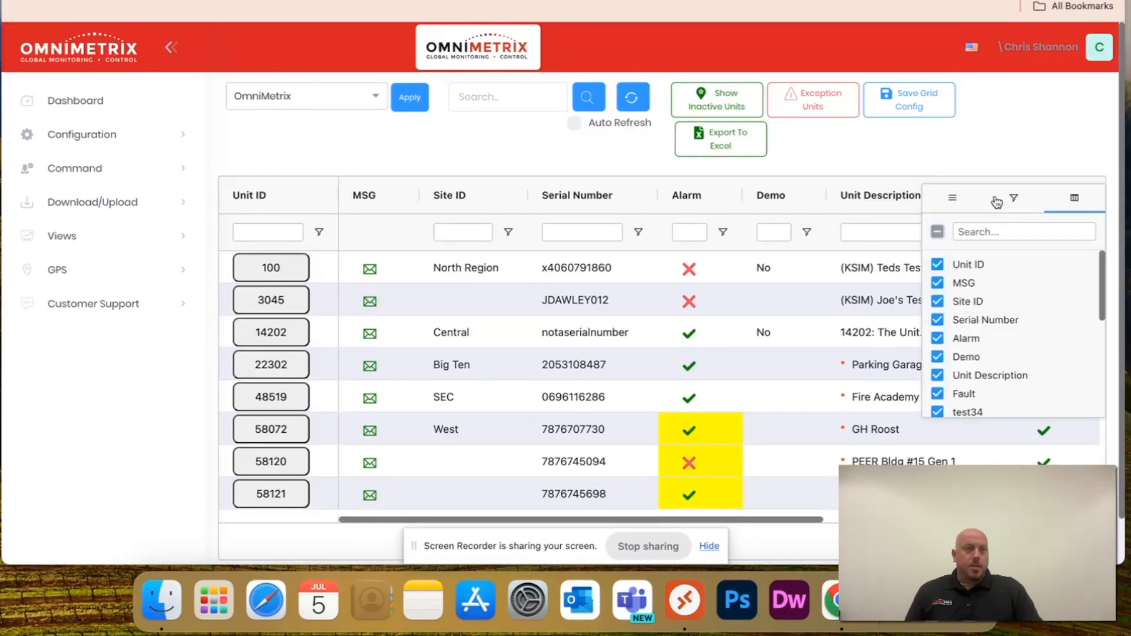
mouse_move(1075, 199)
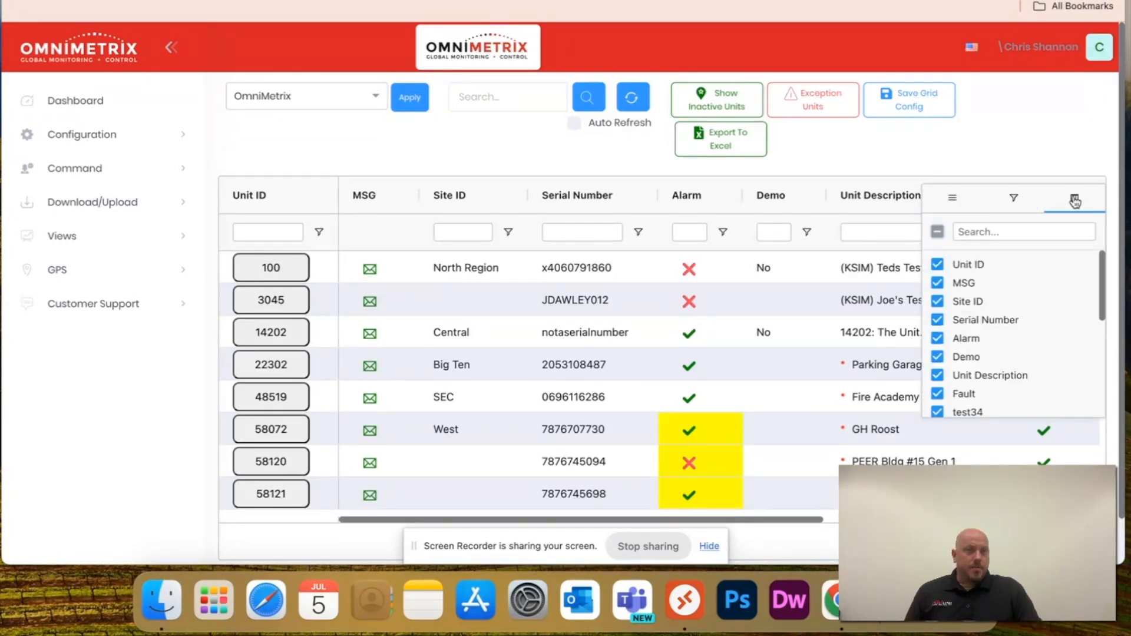
left_click(952, 198)
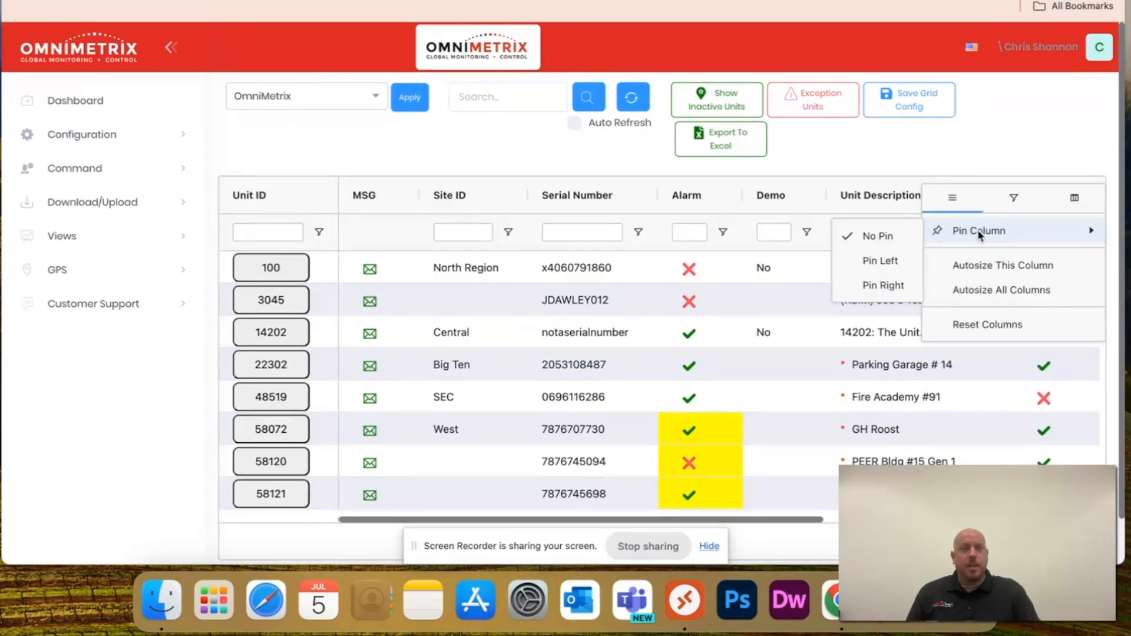
mouse_move(912, 262)
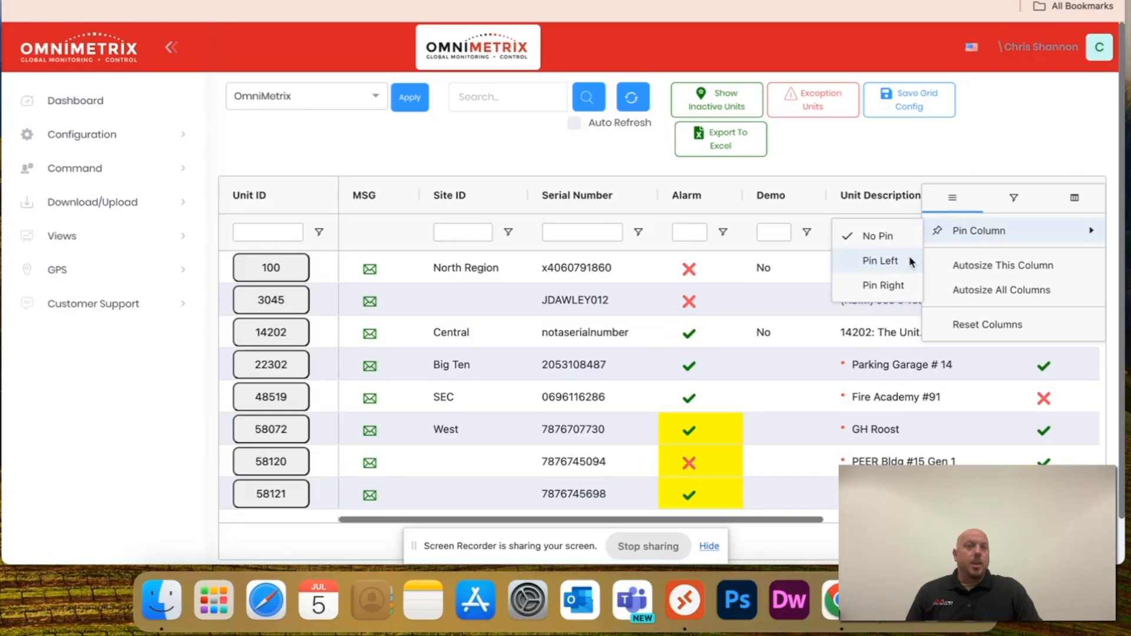
left_click(880, 261)
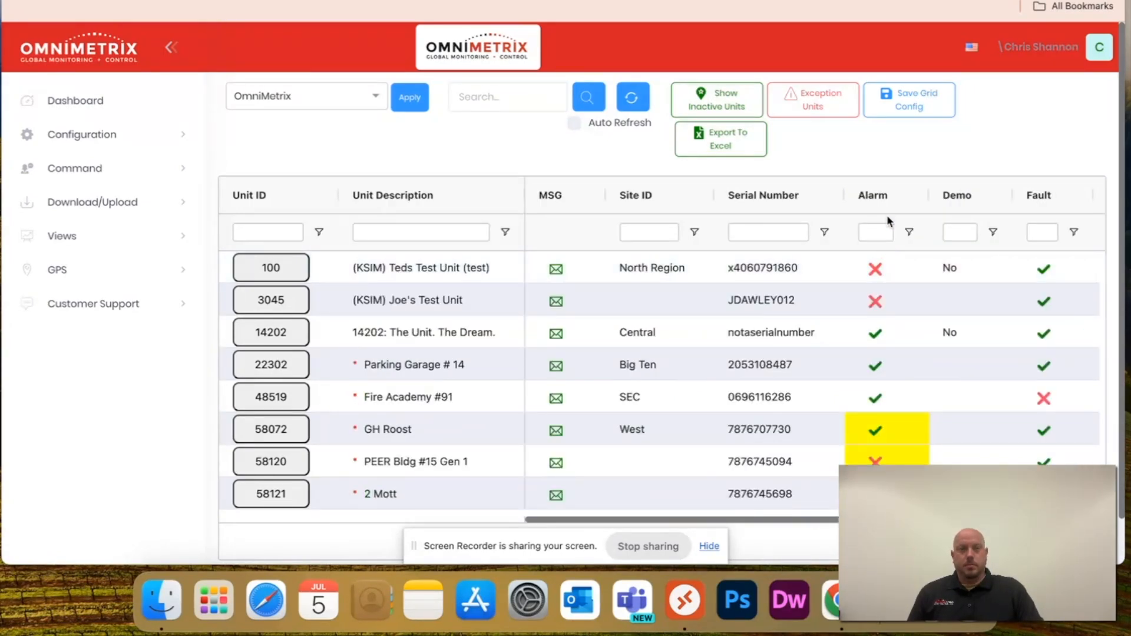
mouse_move(908, 198)
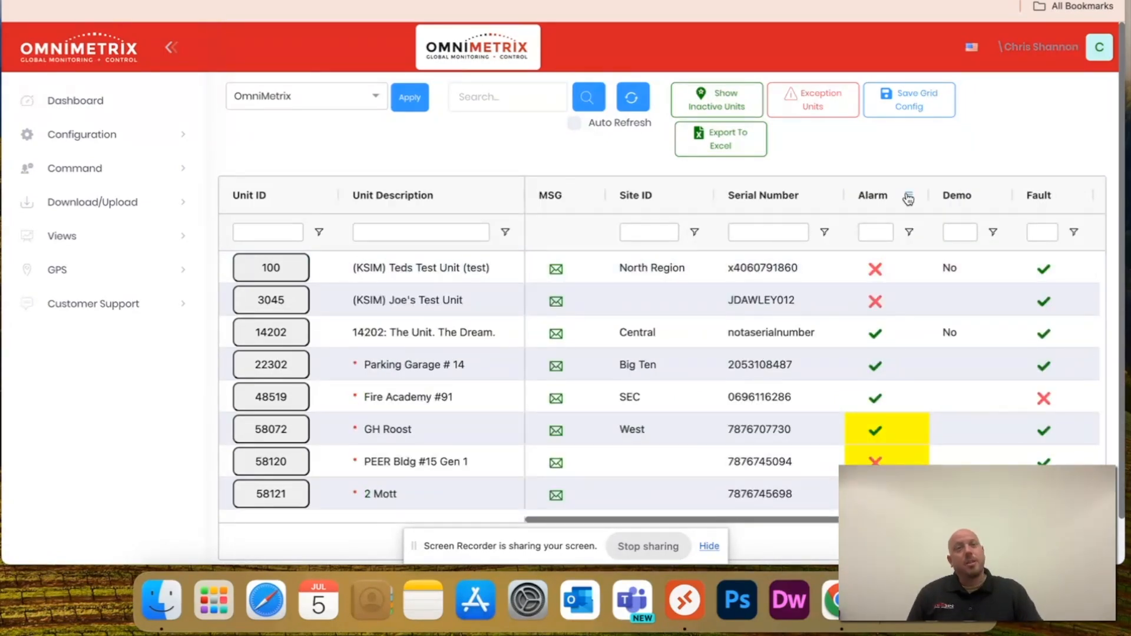
left_click(908, 198)
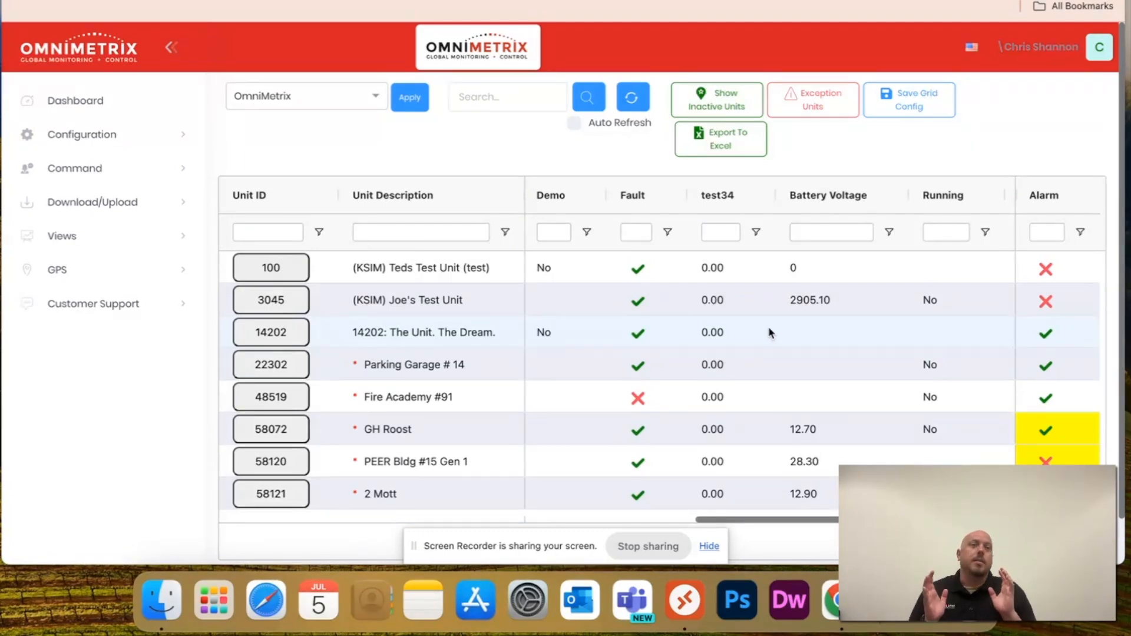
mouse_move(961, 176)
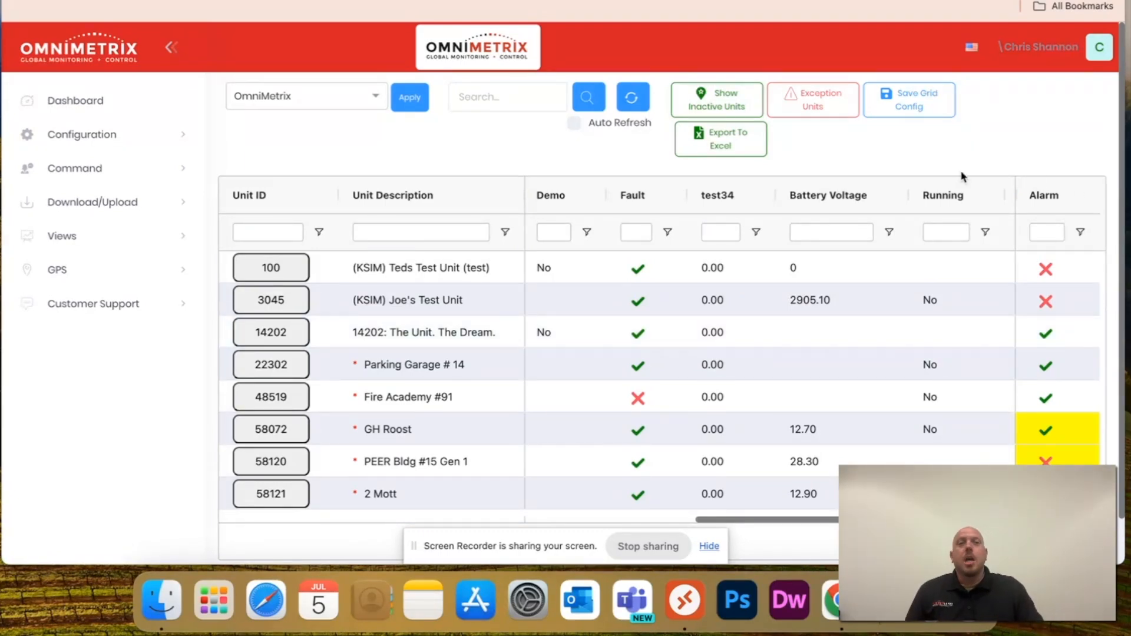
mouse_move(919, 111)
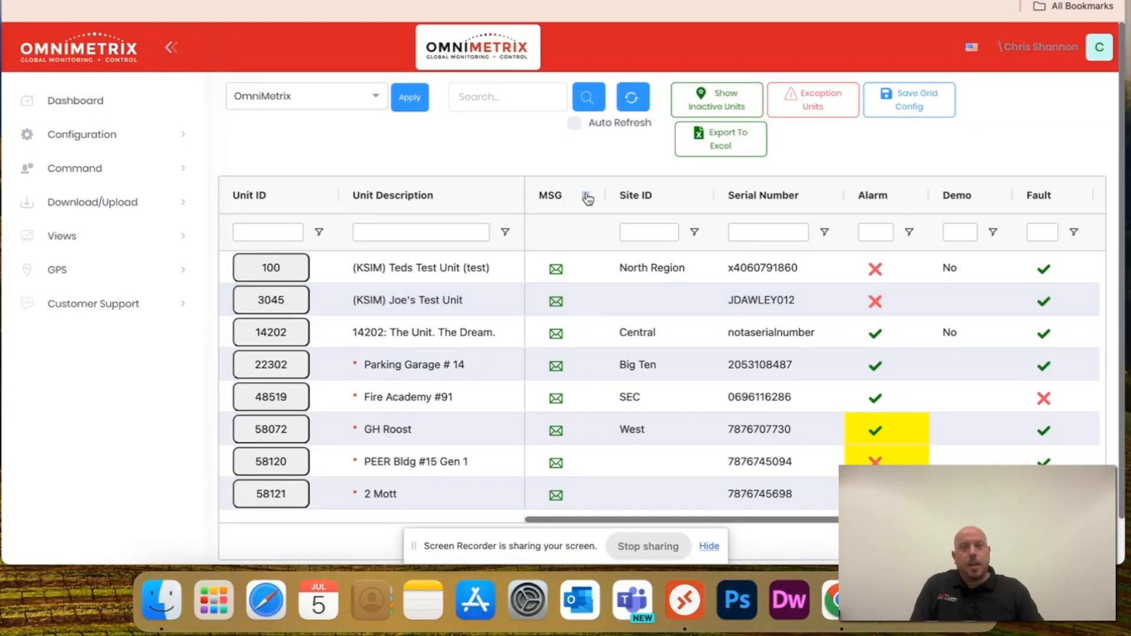
mouse_move(505, 200)
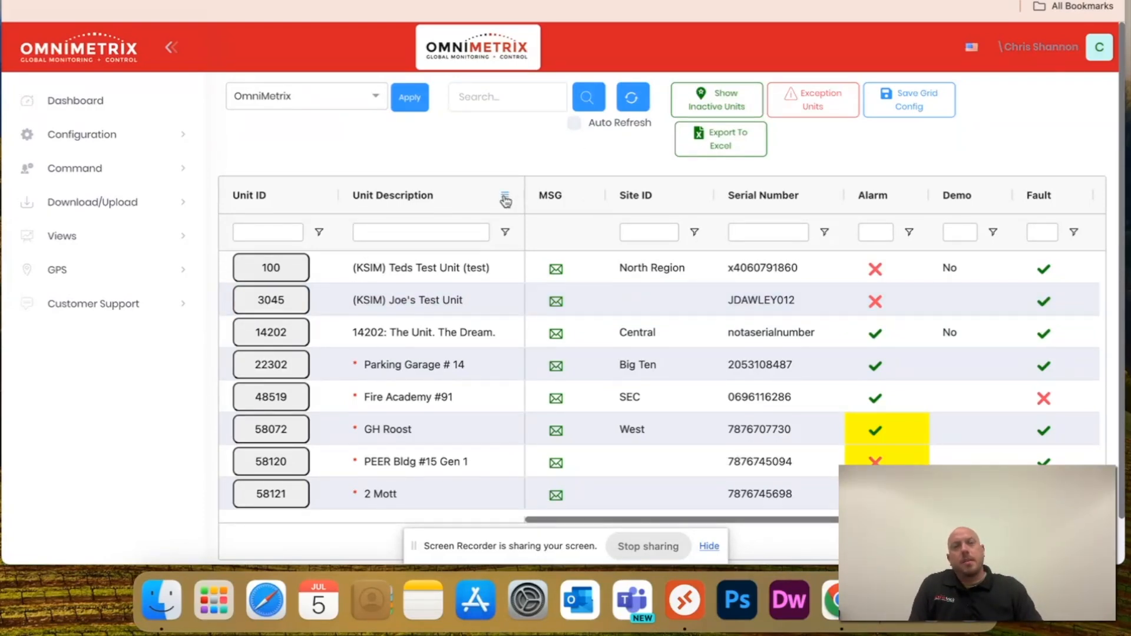
Toggle the RPM, Signal Strength and Oil Pressure columns, hiding extras and restoring Unit Description
left_click(504, 199)
type("Park")
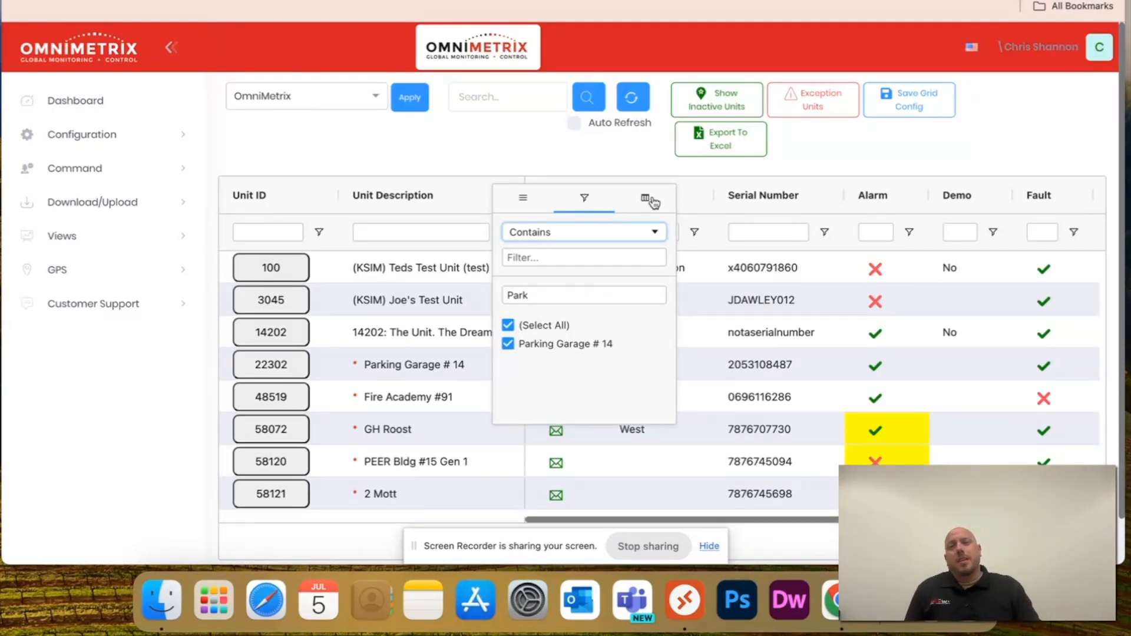
left_click(646, 198)
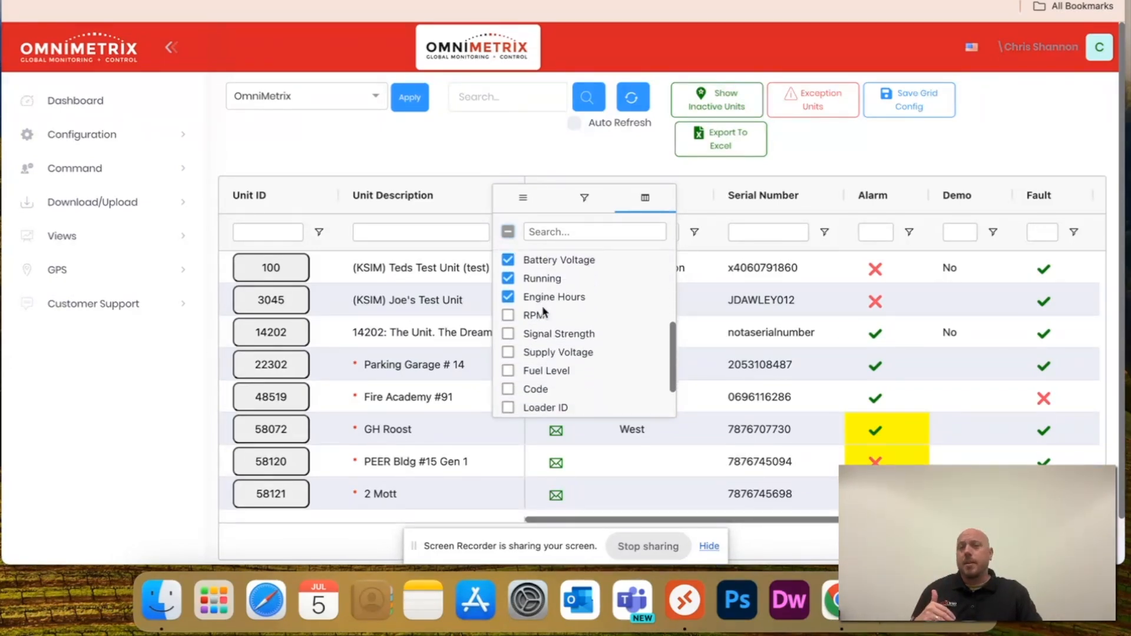
scroll("down", 3)
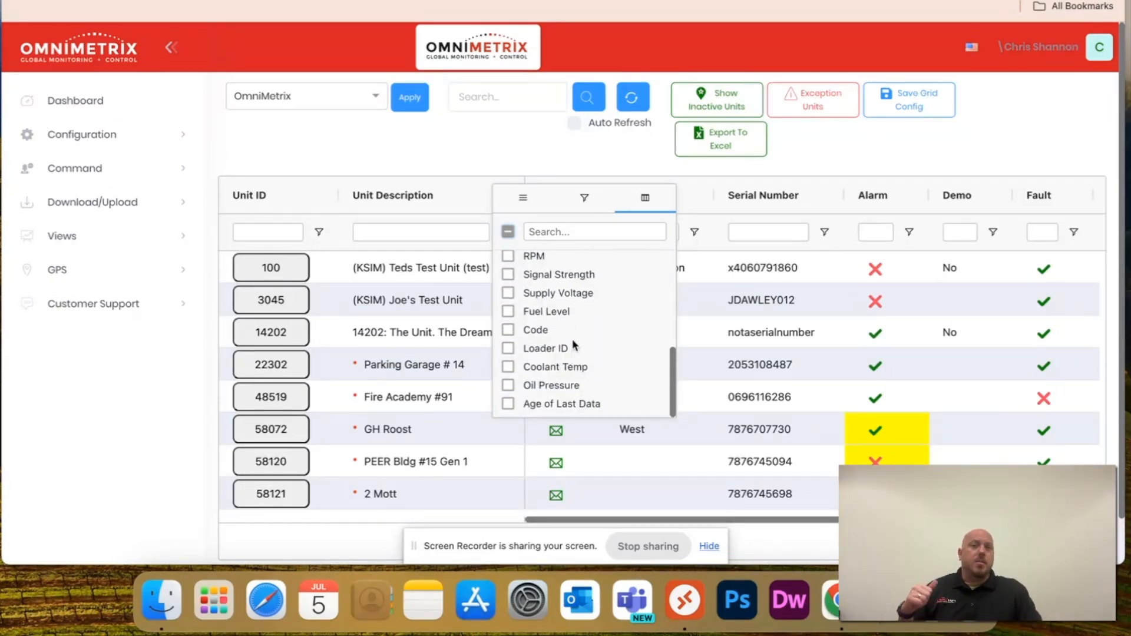
left_click(508, 256)
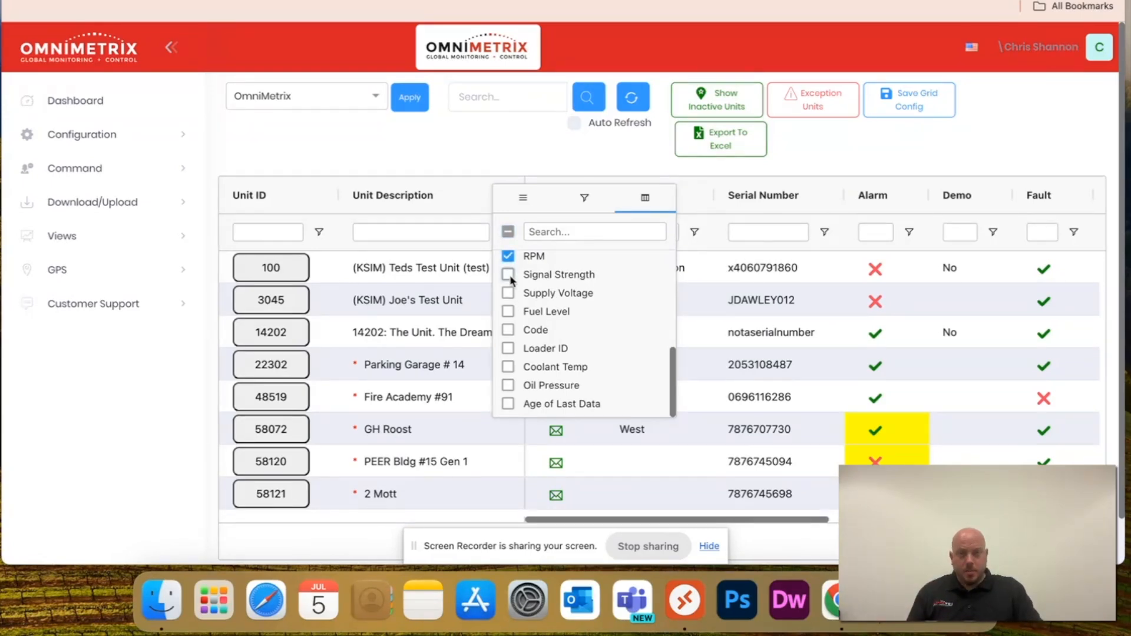
left_click(508, 386)
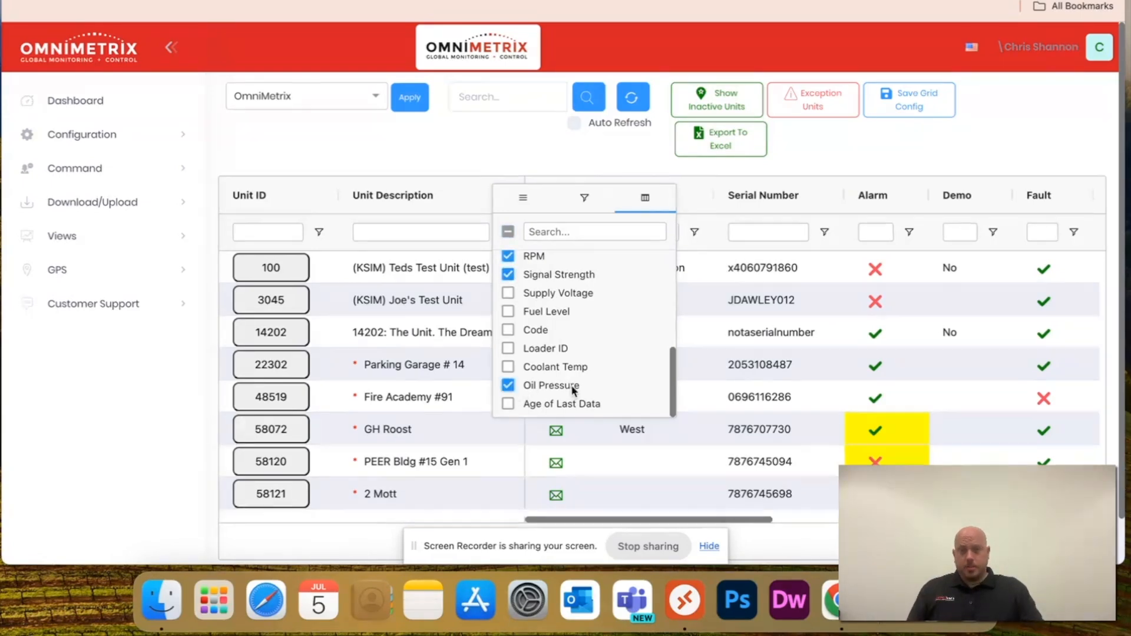
left_click(507, 311)
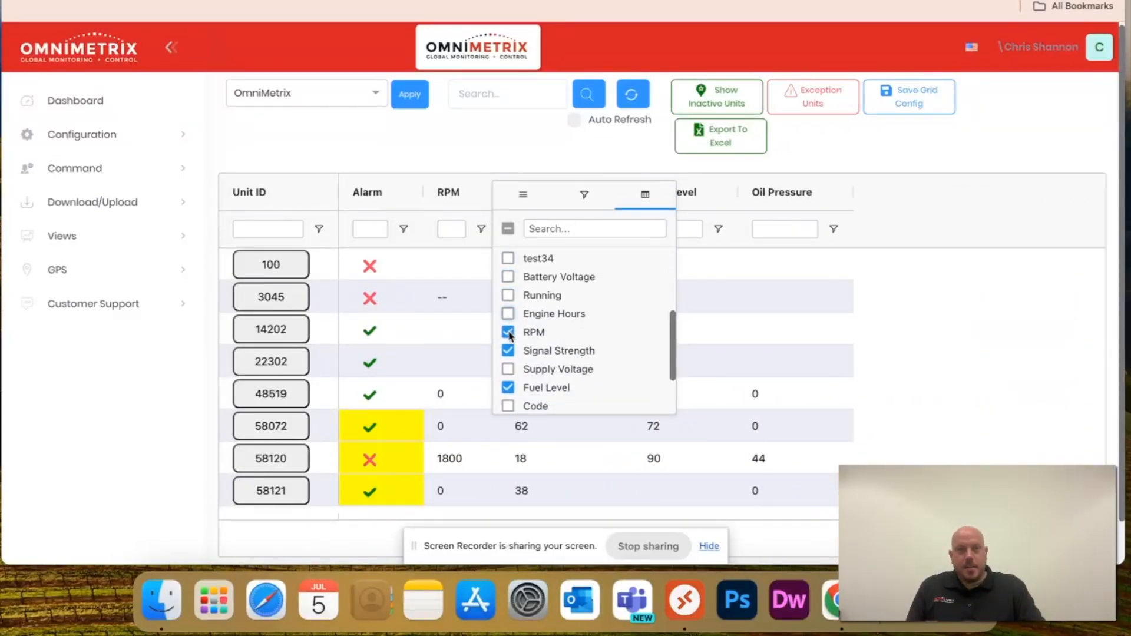
left_click(508, 333)
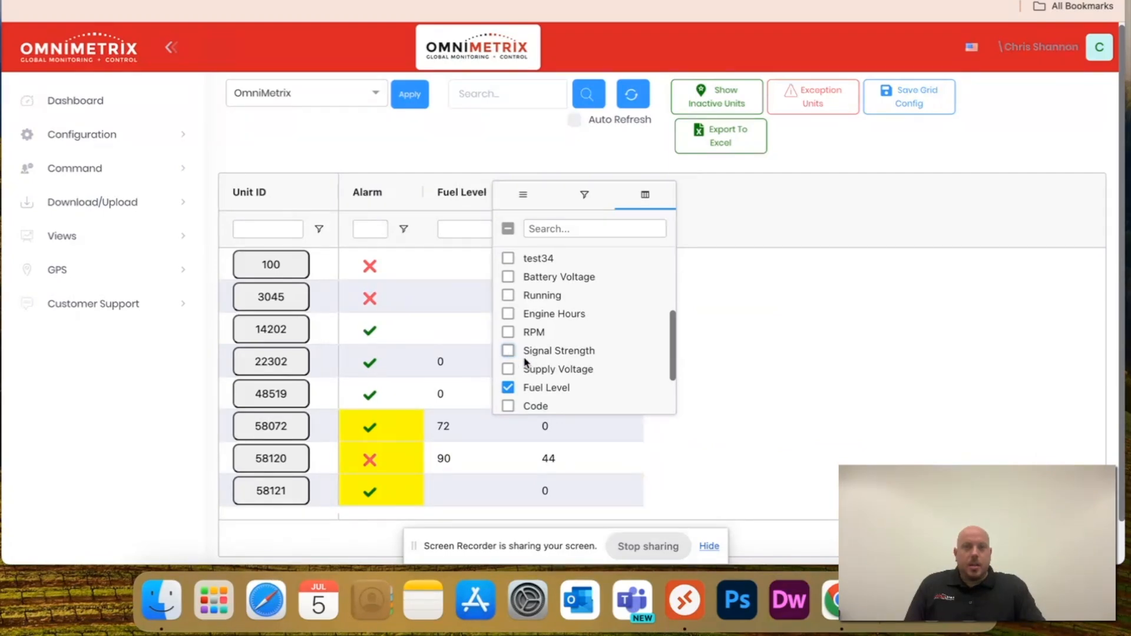
mouse_move(622, 190)
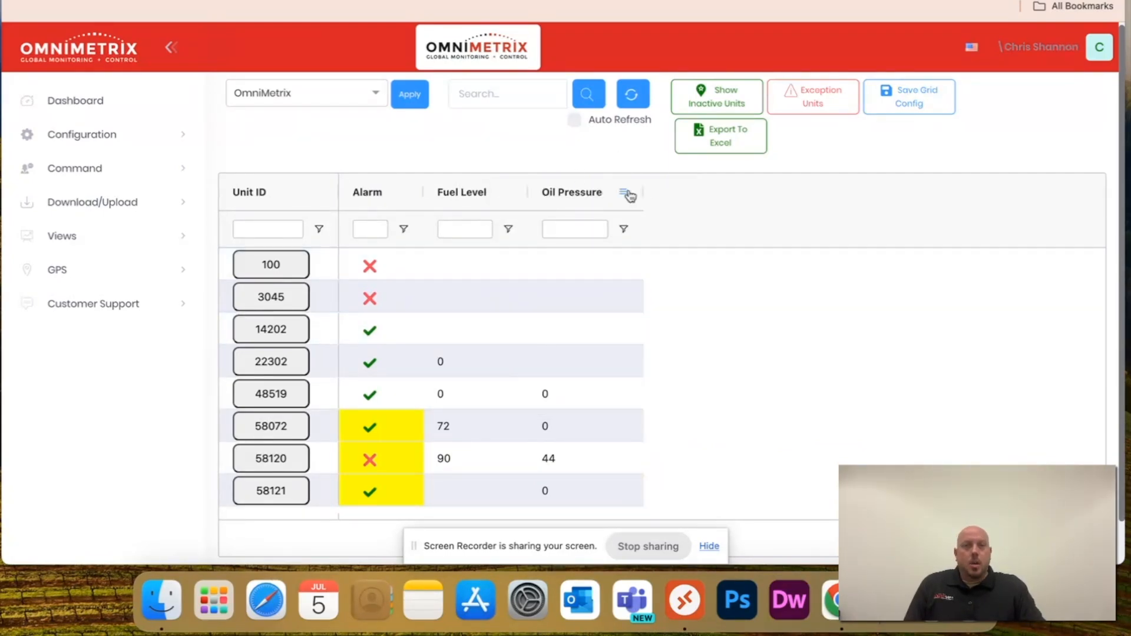
left_click(627, 193)
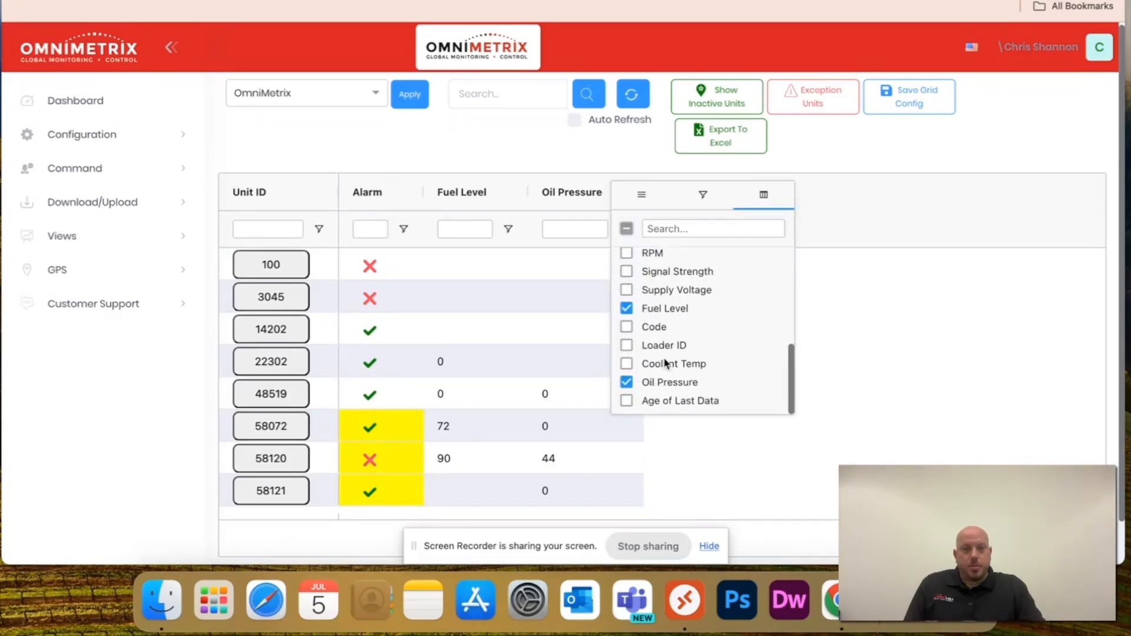
left_click(626, 382)
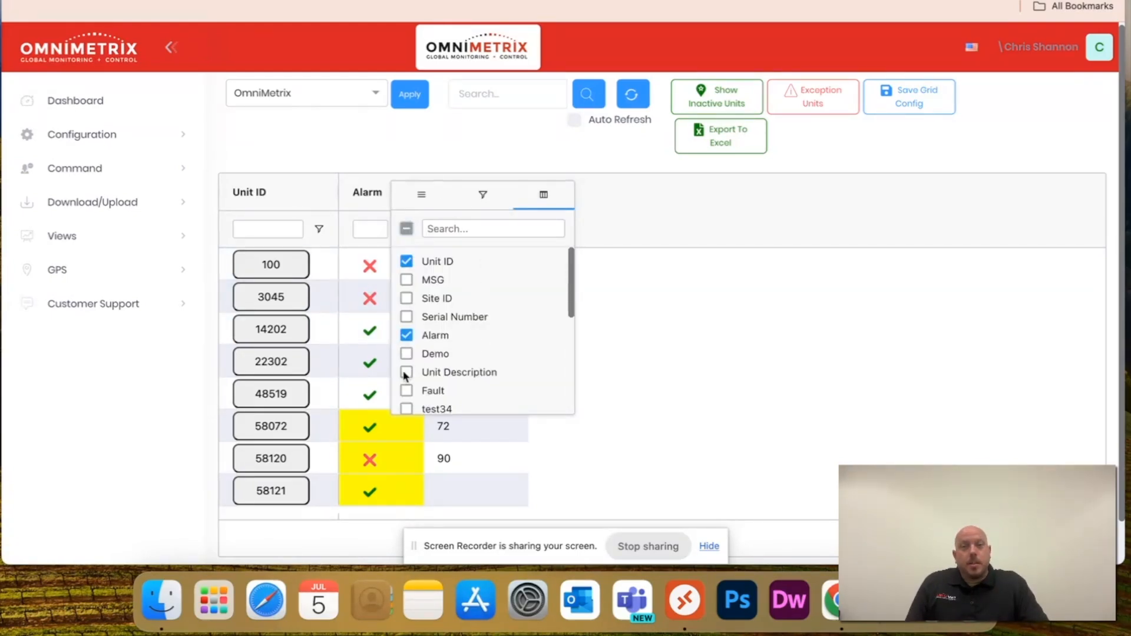
left_click(405, 372)
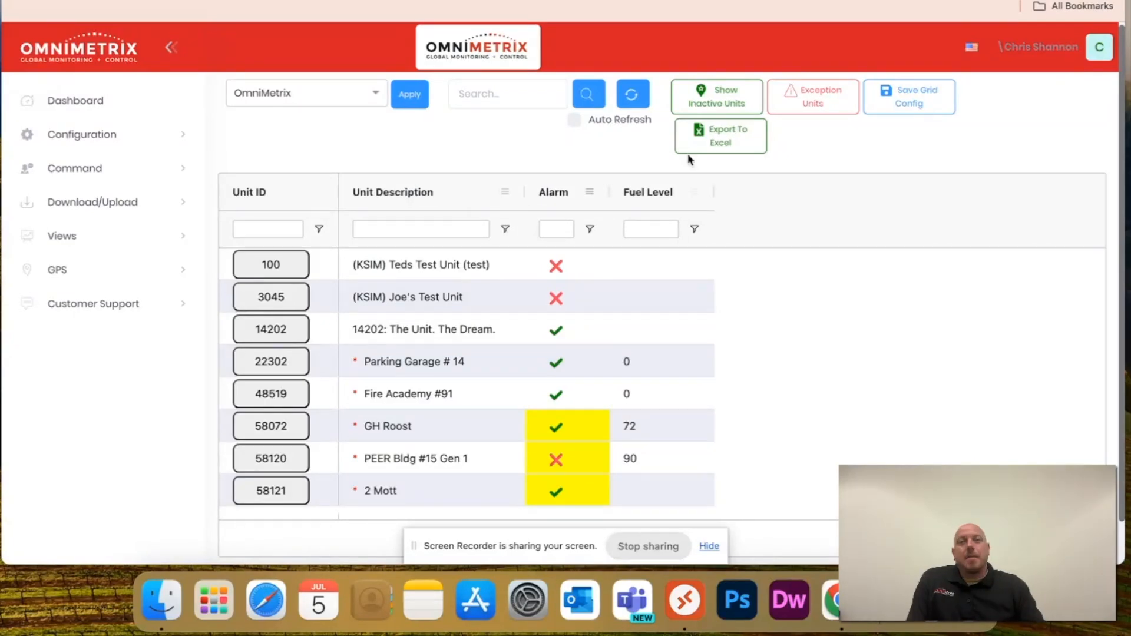
Try paged display at 50 rows per page, then save the config with No Pagination
left_click(910, 97)
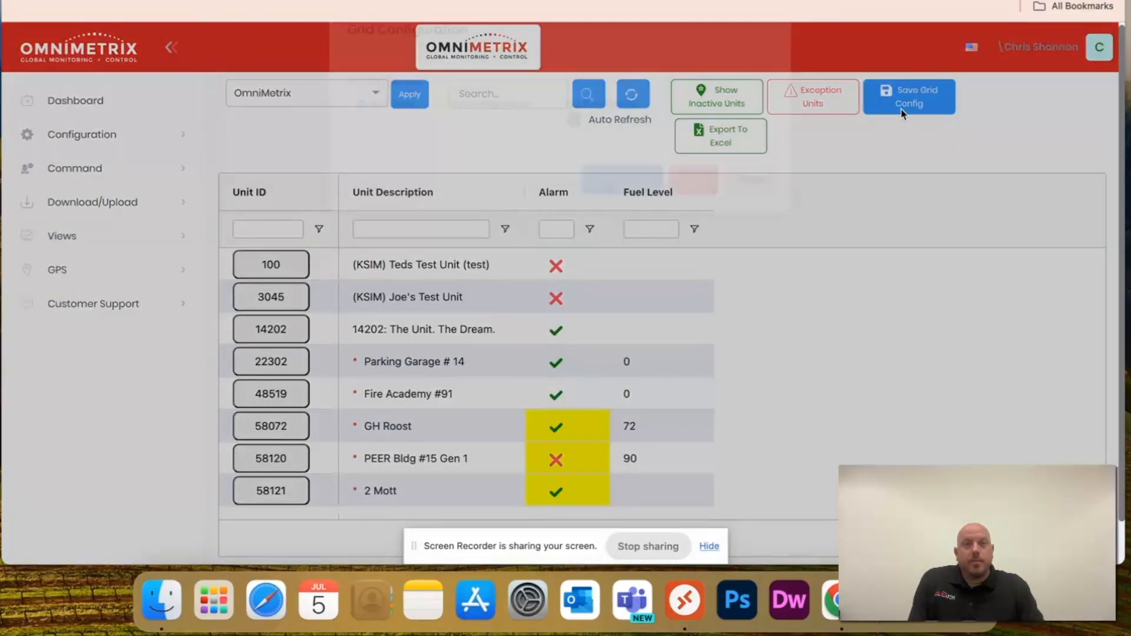
left_click(909, 96)
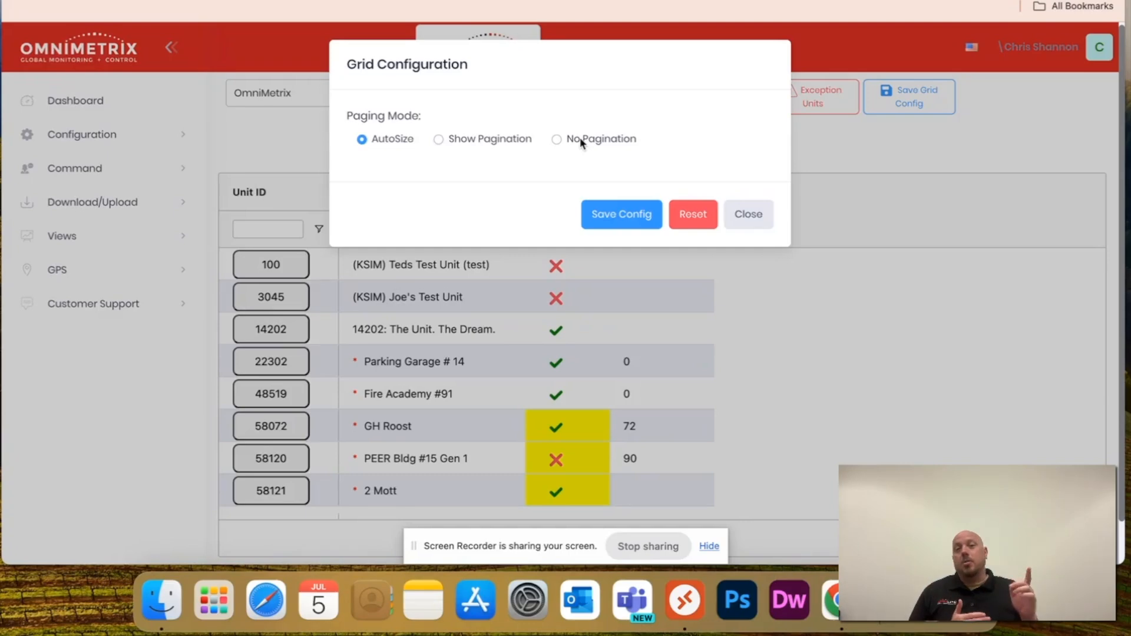
left_click(437, 139)
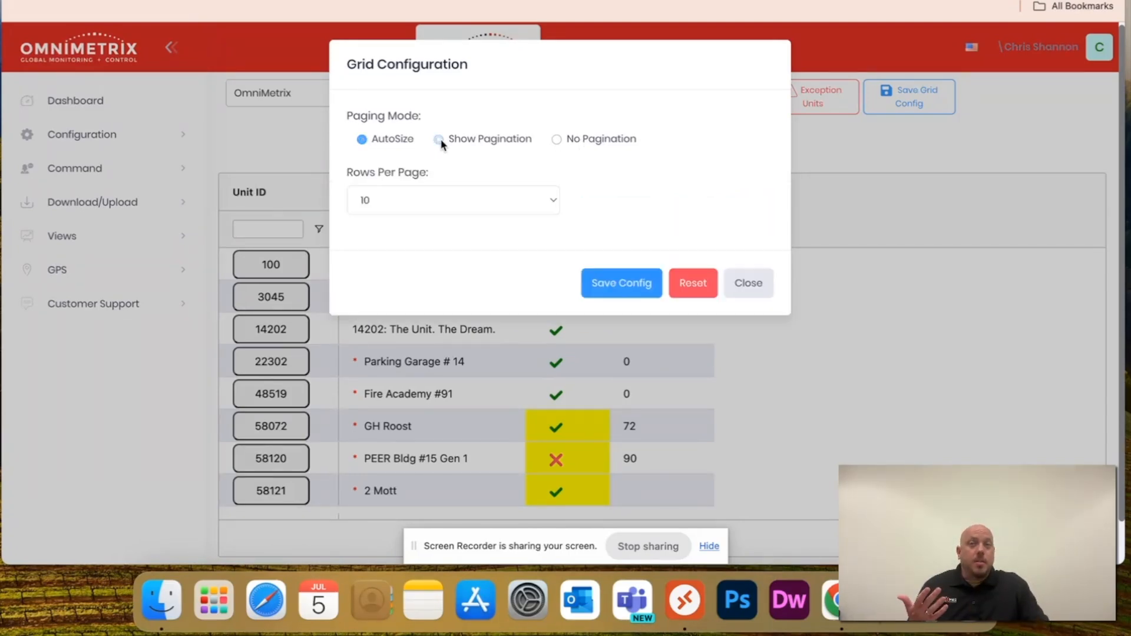
left_click(438, 139)
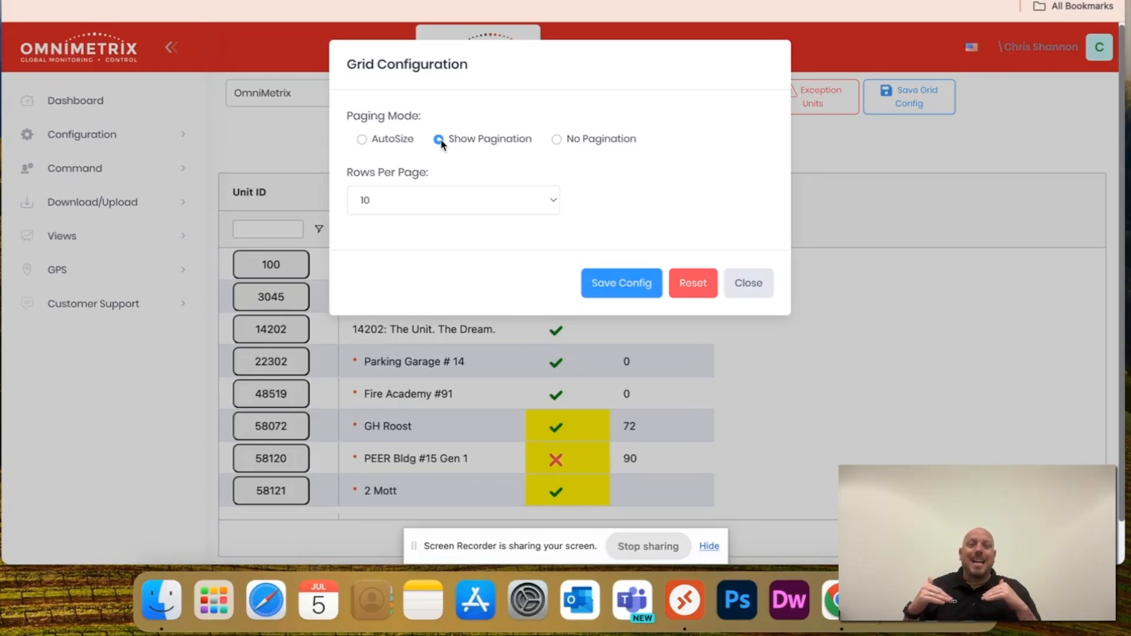
left_click(453, 201)
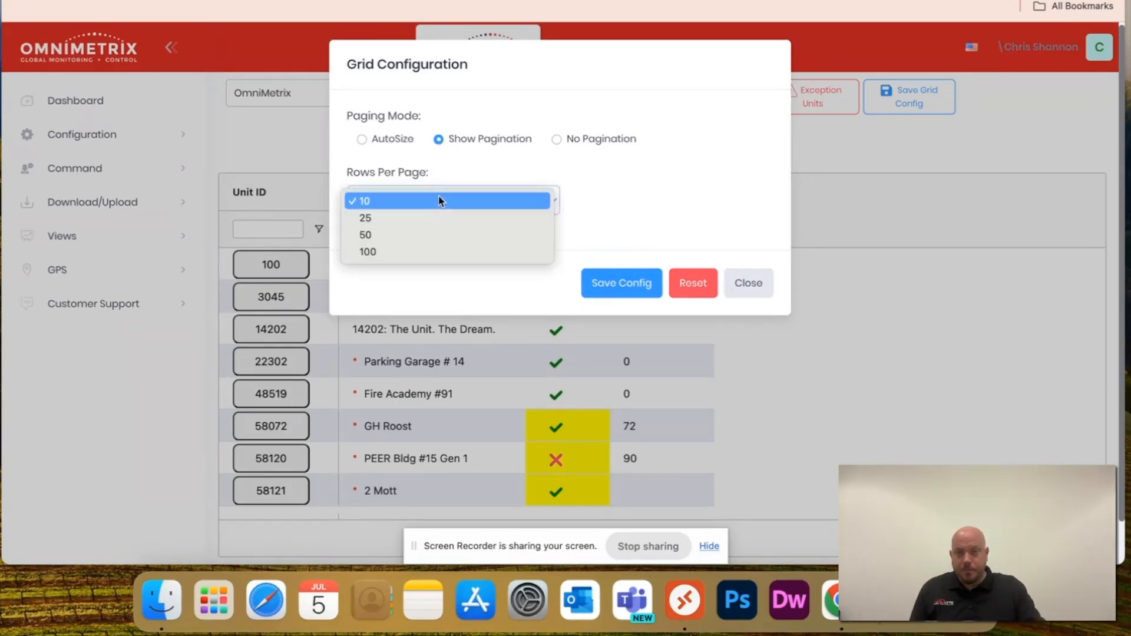
mouse_move(428, 218)
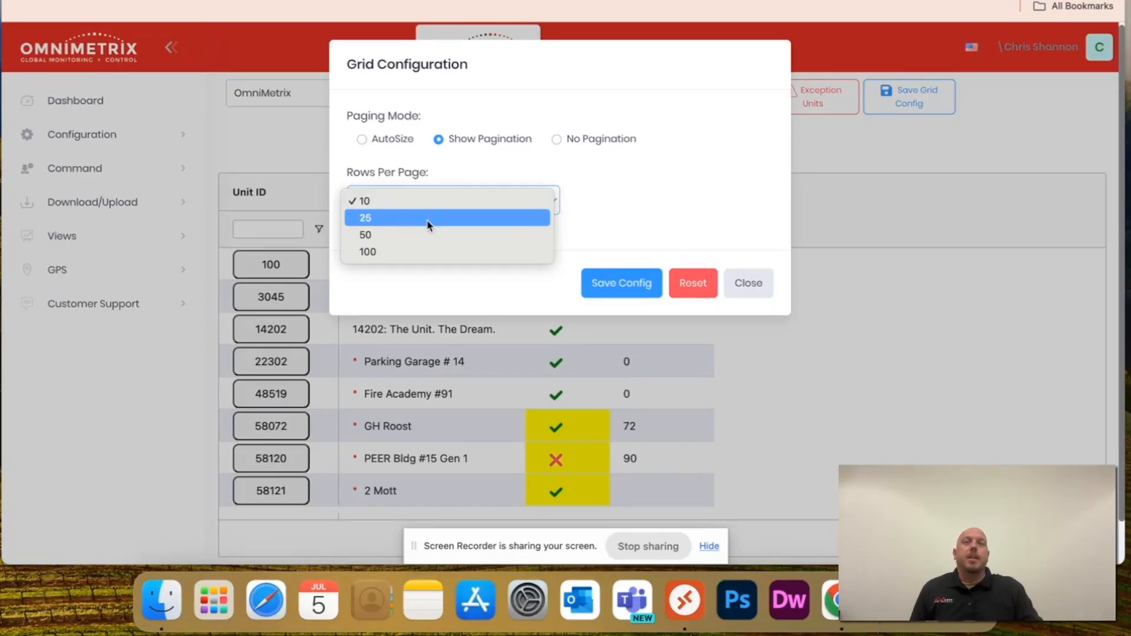
mouse_move(437, 244)
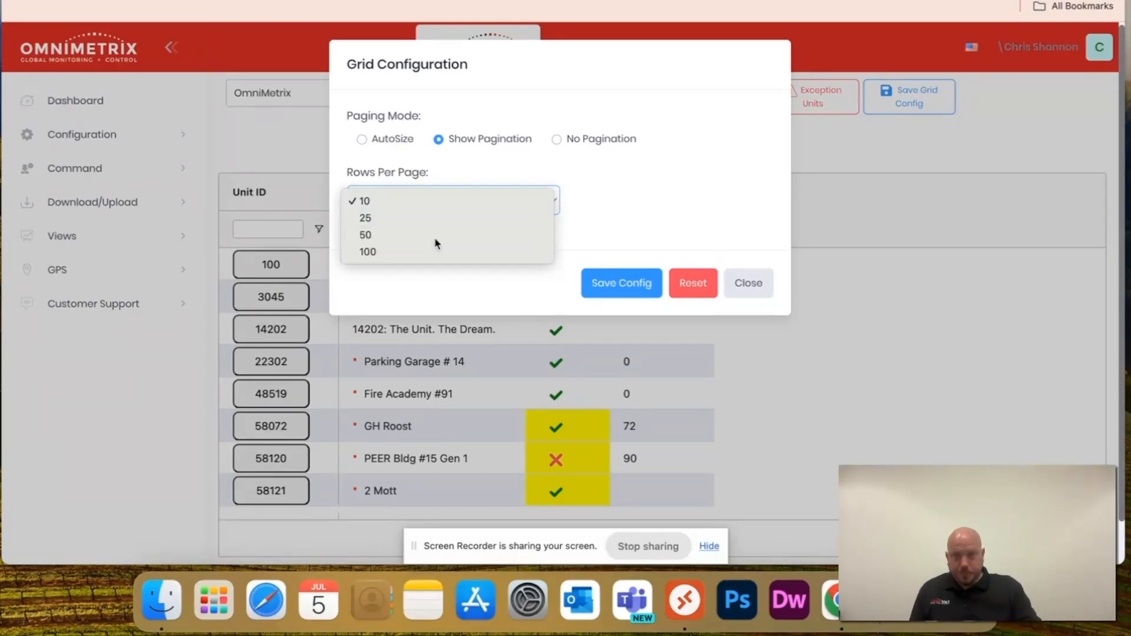
left_click(365, 234)
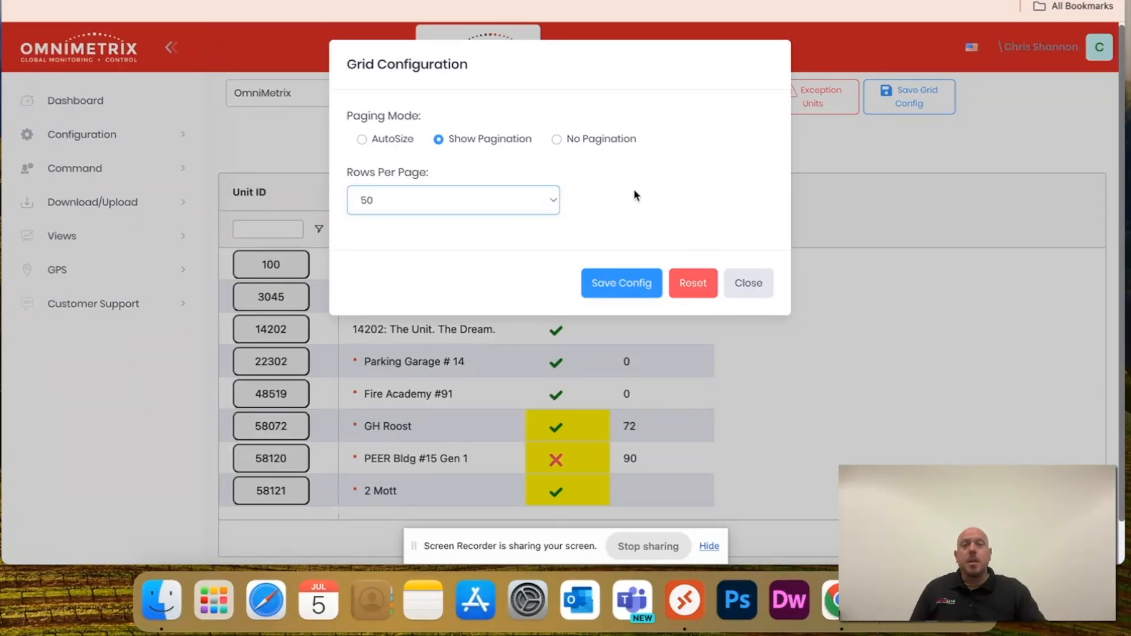
left_click(556, 139)
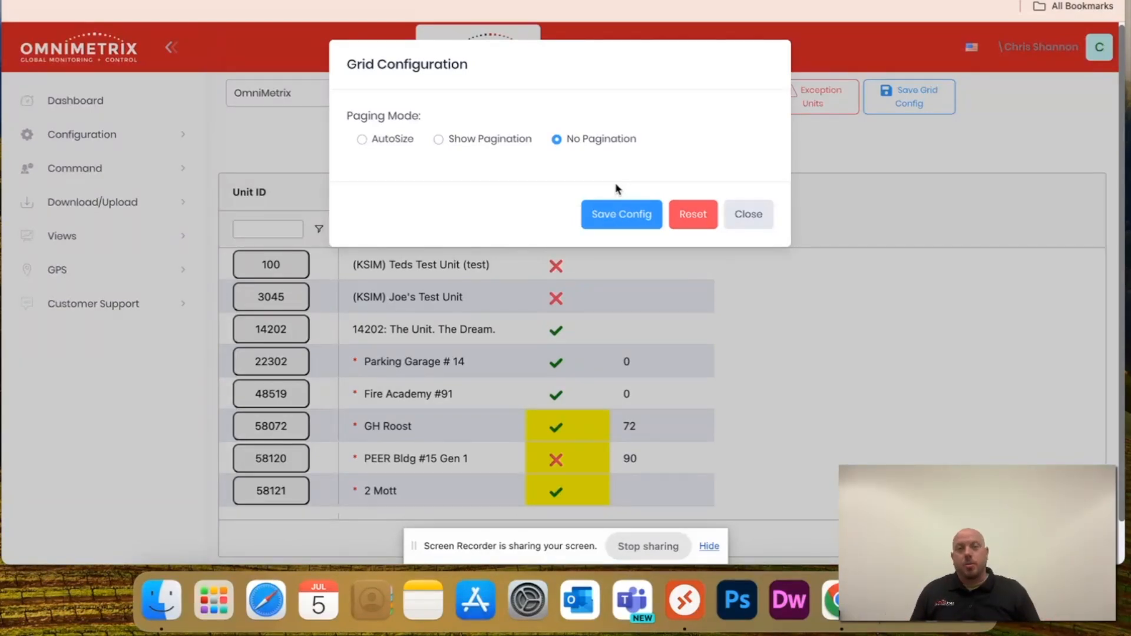
mouse_move(628, 219)
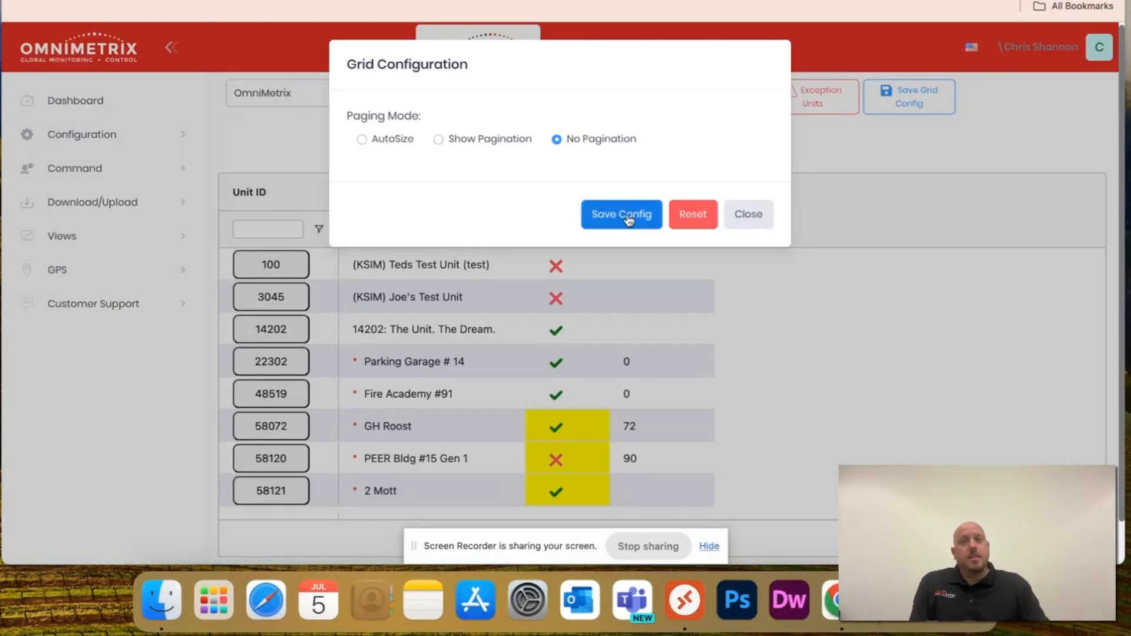
left_click(621, 214)
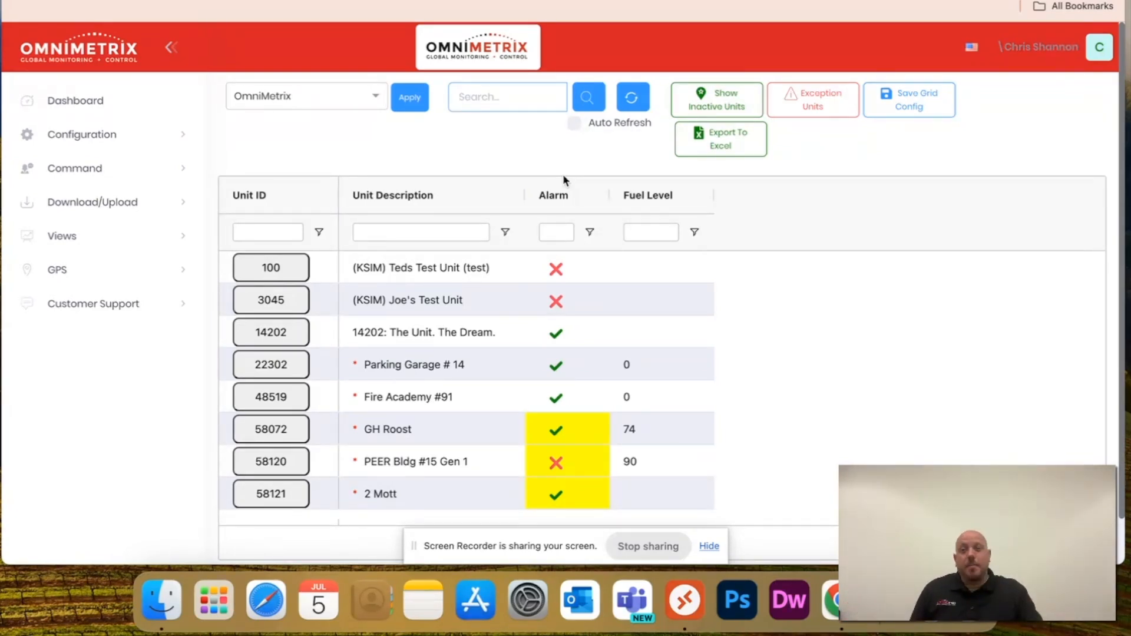
Show the MSG, Site ID and one more data column, then place Unit Description after Unit ID
left_click(522, 197)
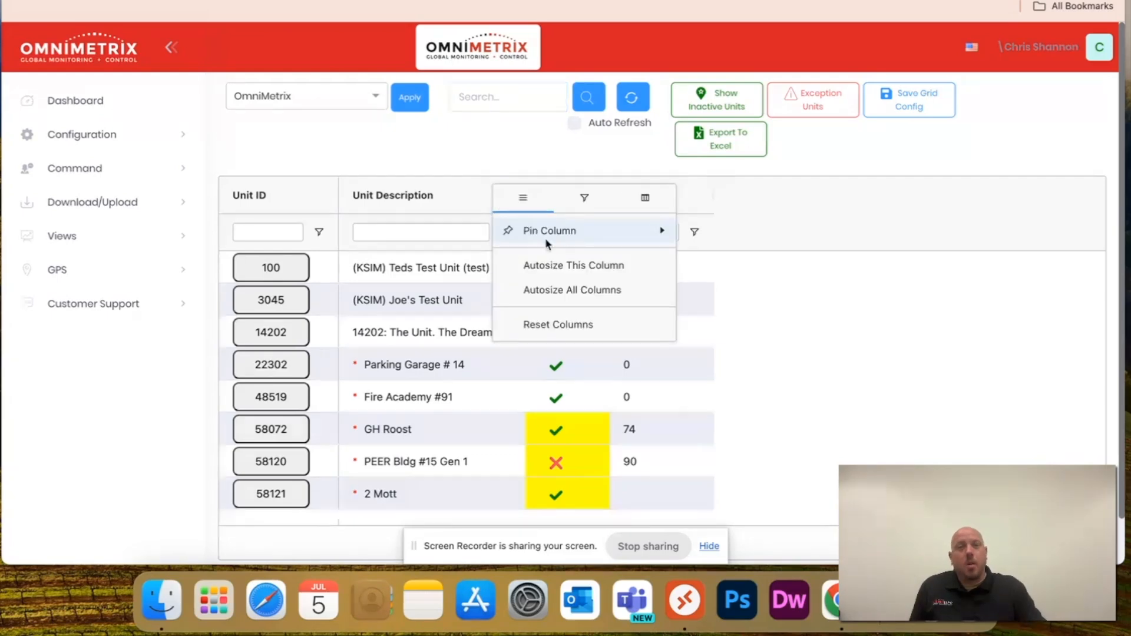
left_click(646, 197)
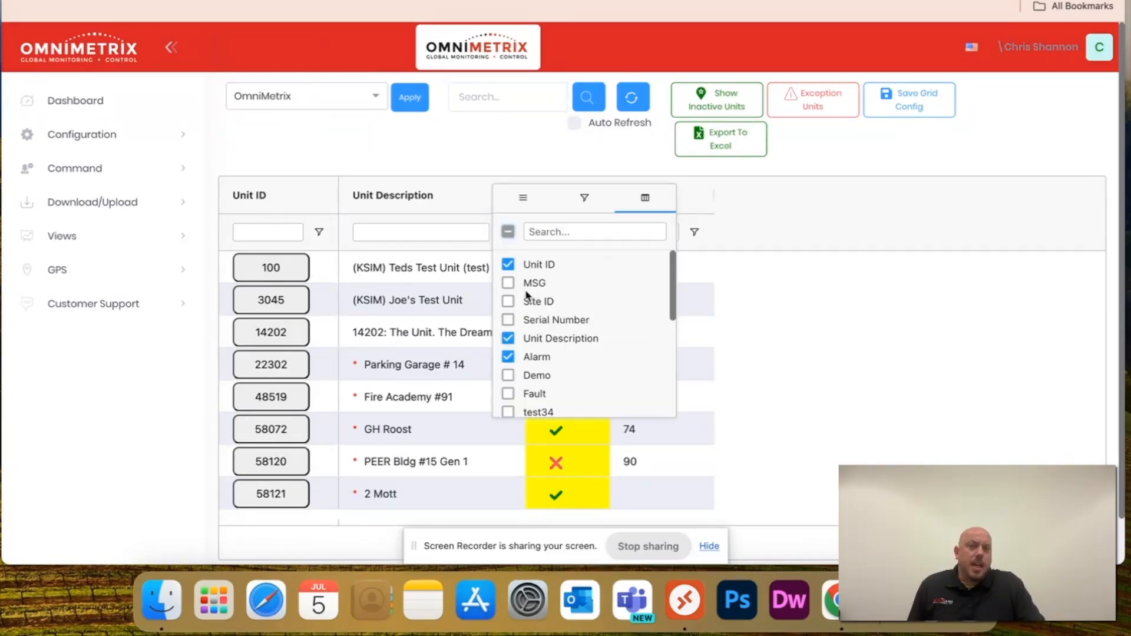
left_click(507, 283)
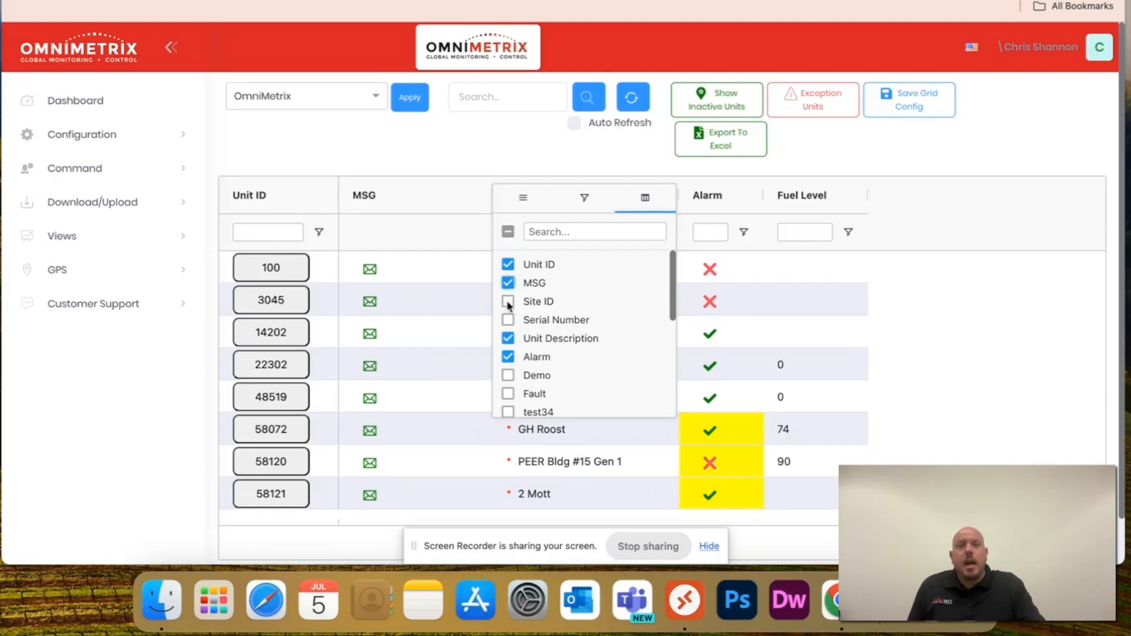
left_click(508, 302)
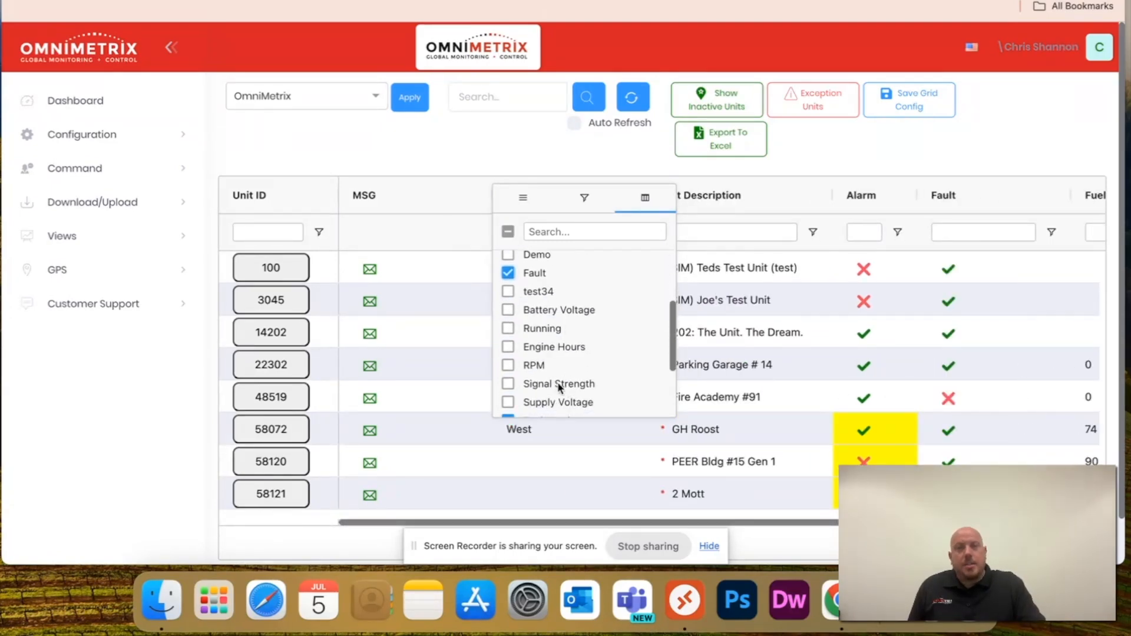
left_click(507, 347)
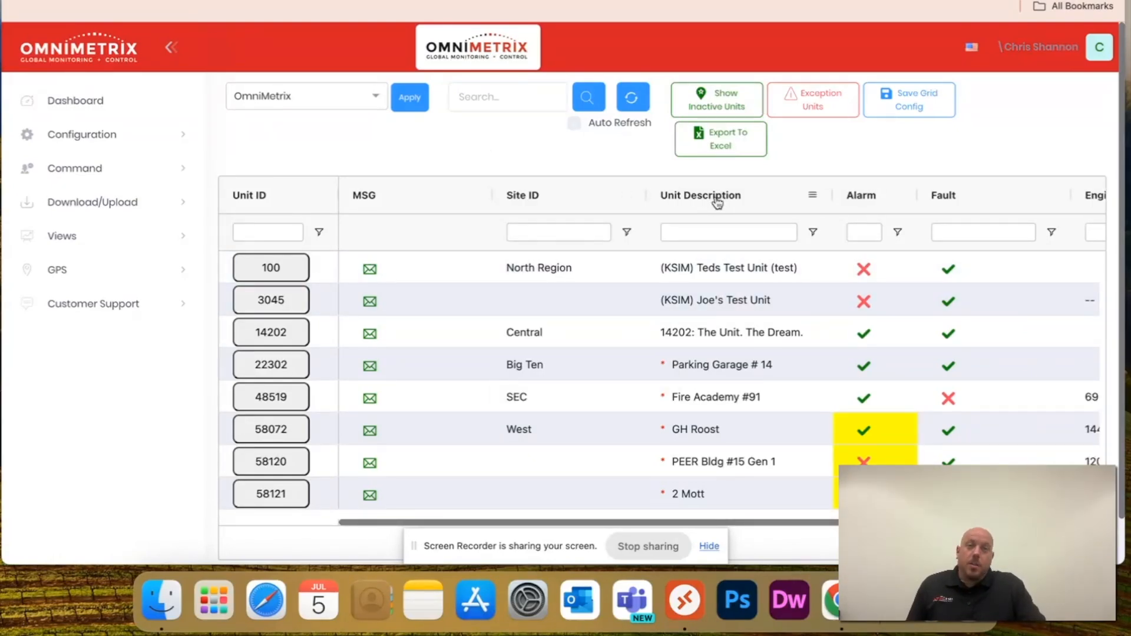
left_click_drag(700, 195, 289, 195)
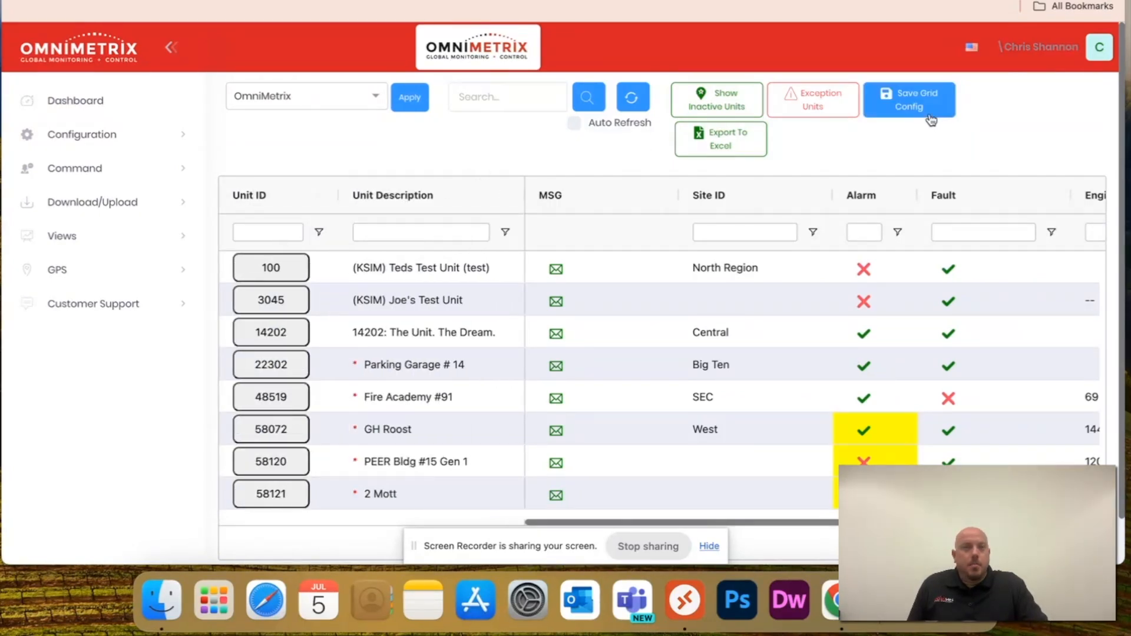
Reopen Save Grid Config, then expand Customer Support in the left sidebar
left_click(909, 100)
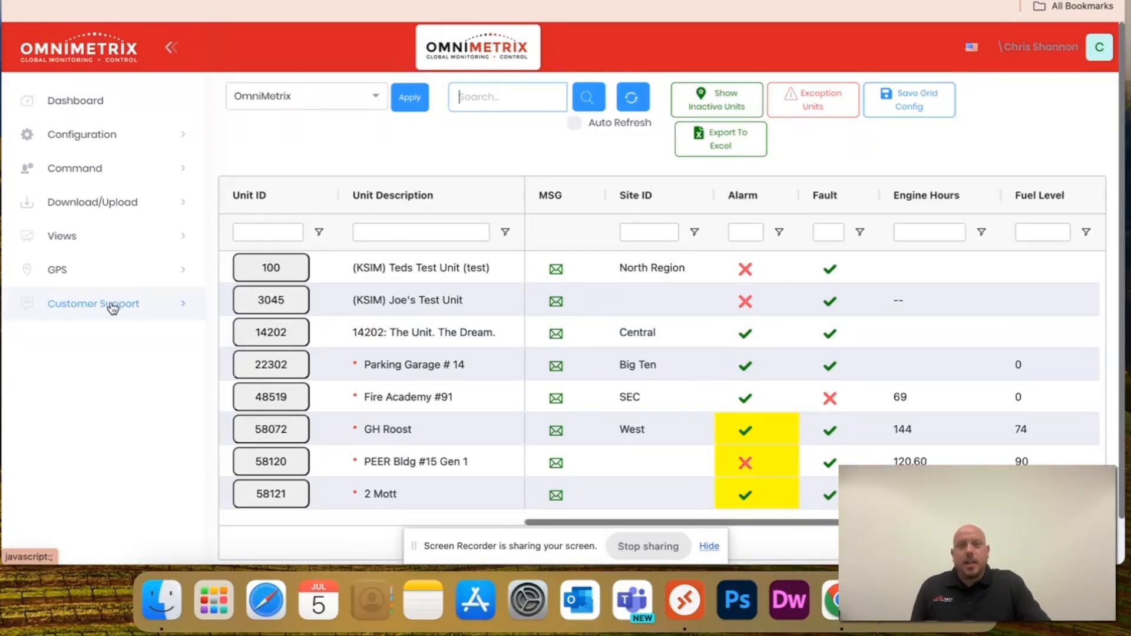
left_click(93, 304)
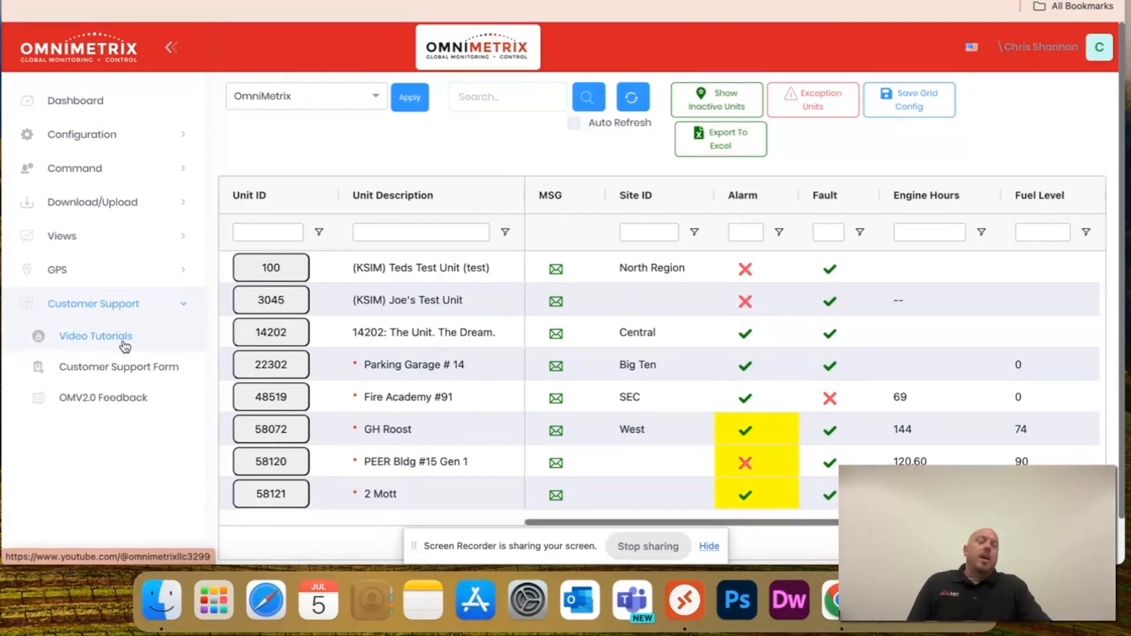